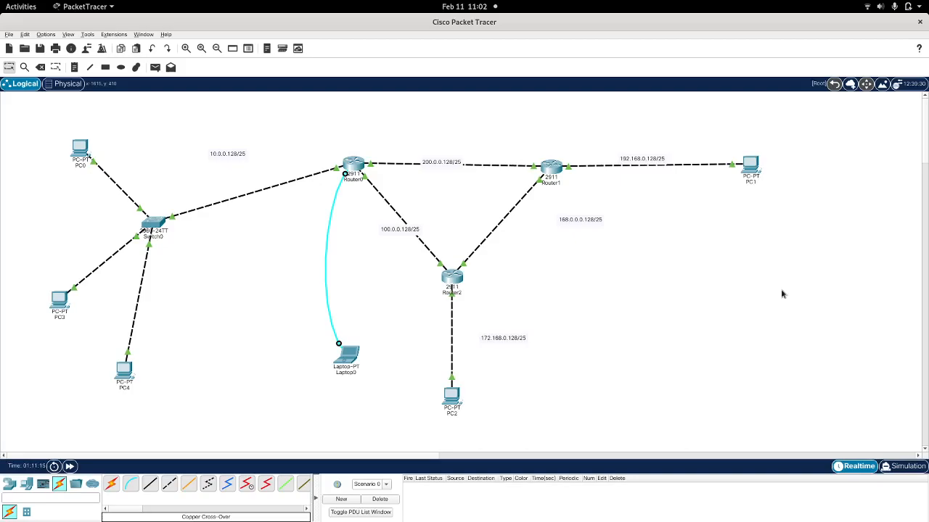
pyautogui.moveTo(729, 291)
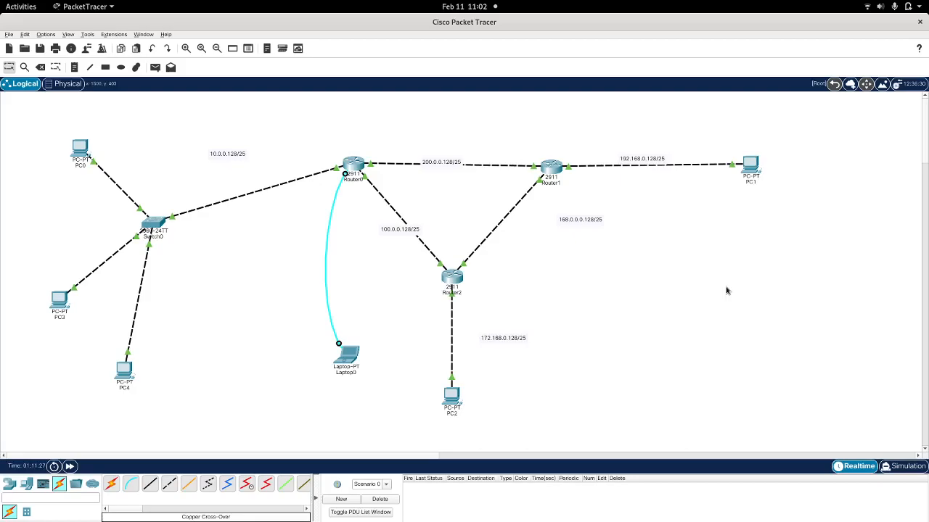
pyautogui.moveTo(645, 247)
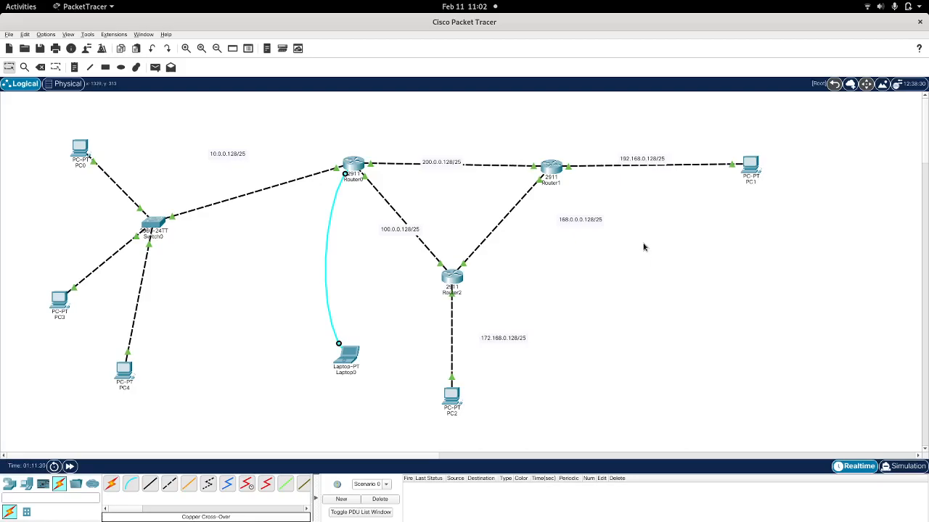
pyautogui.moveTo(517, 240)
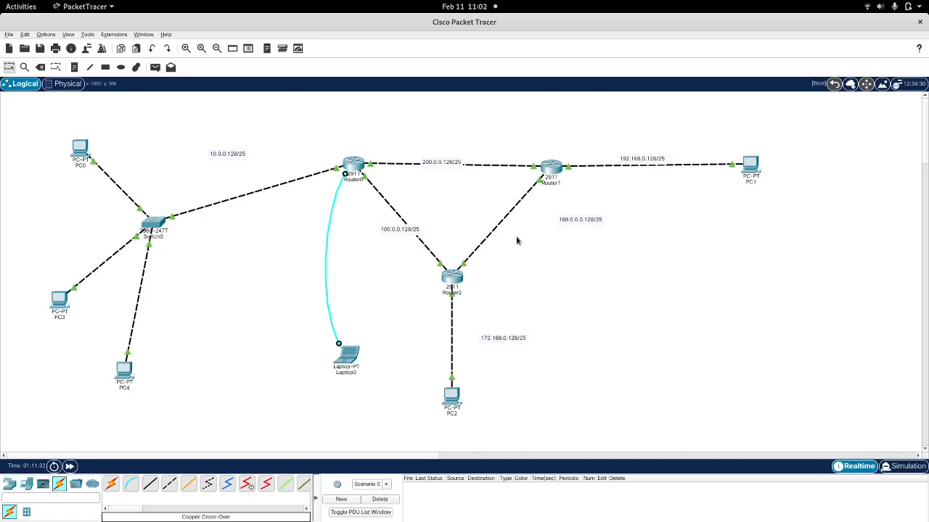
pyautogui.moveTo(324, 177)
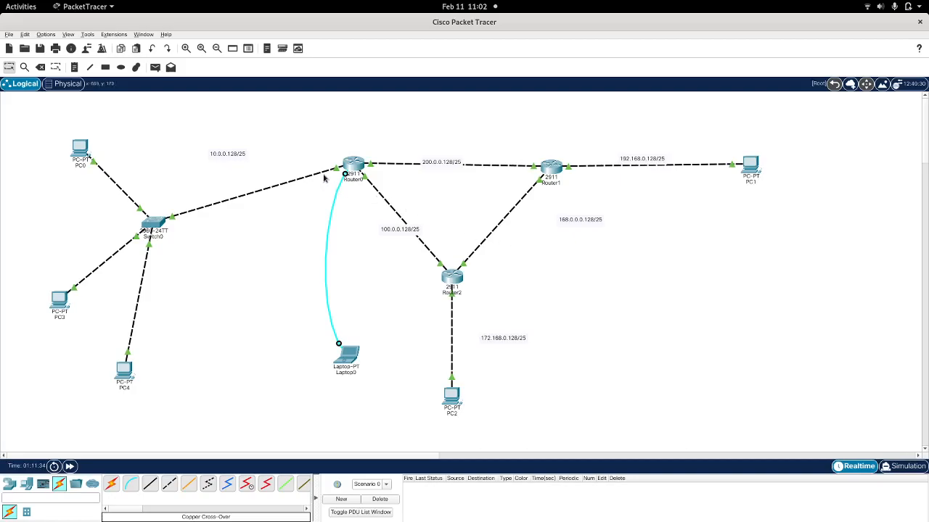
pyautogui.moveTo(232, 201)
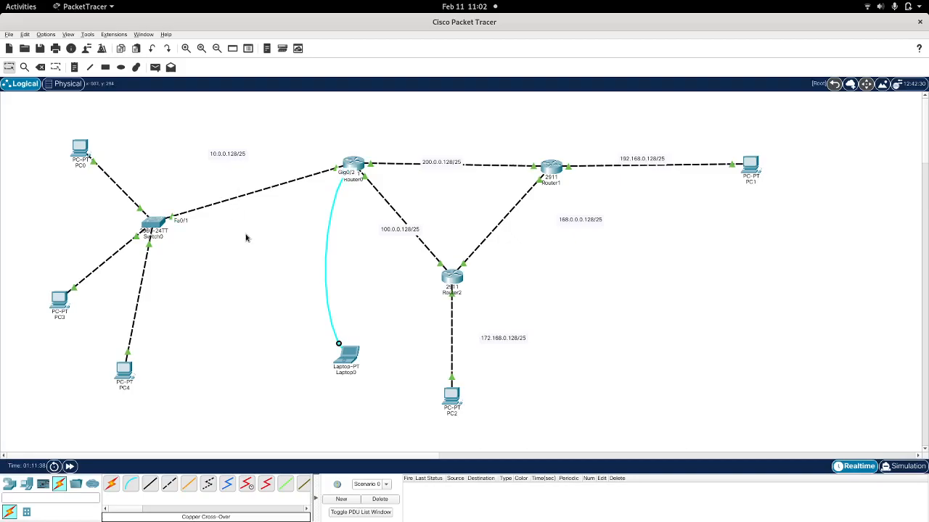
pyautogui.moveTo(221, 231)
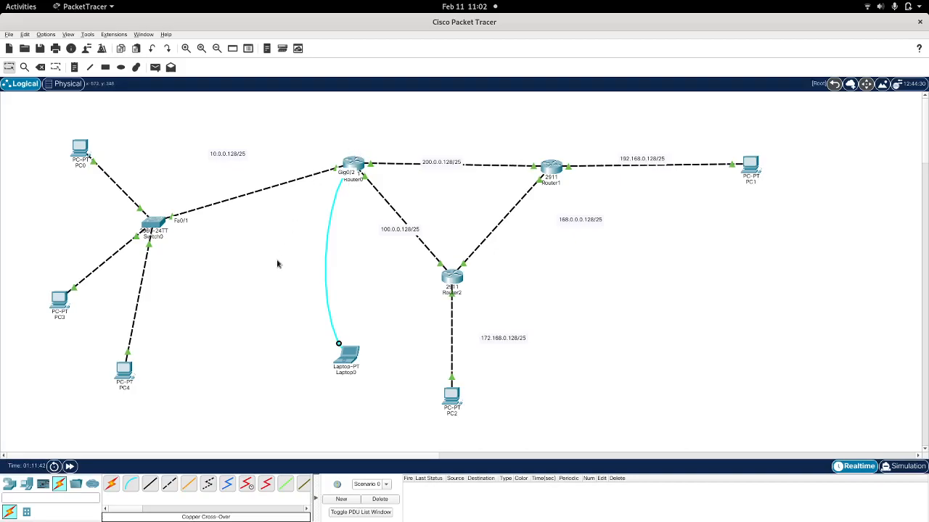
pyautogui.moveTo(261, 186)
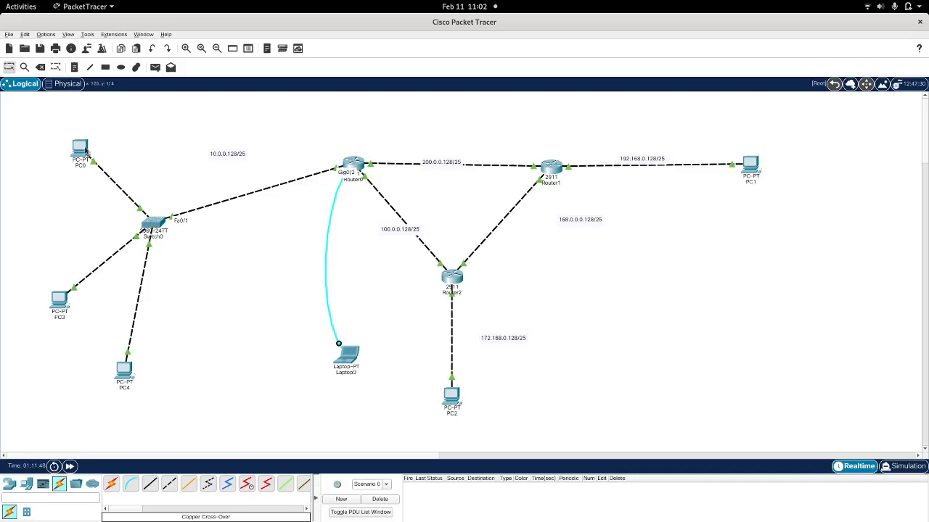
pyautogui.moveTo(124, 312)
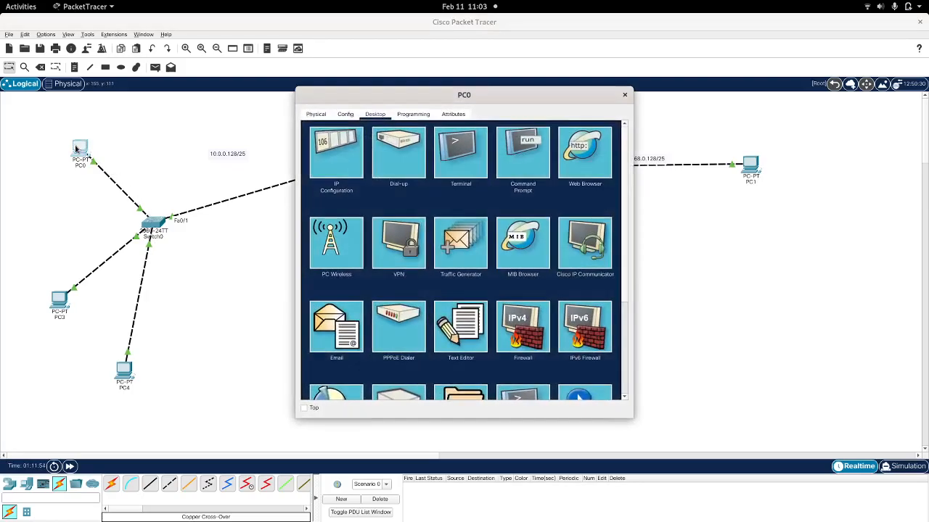
# Check in IP Configuration that PC0, PC3 and PC4 use gateways 1.1.1.1, 2.2.2.2 and 3.3.3.3.
pyautogui.click(336, 153)
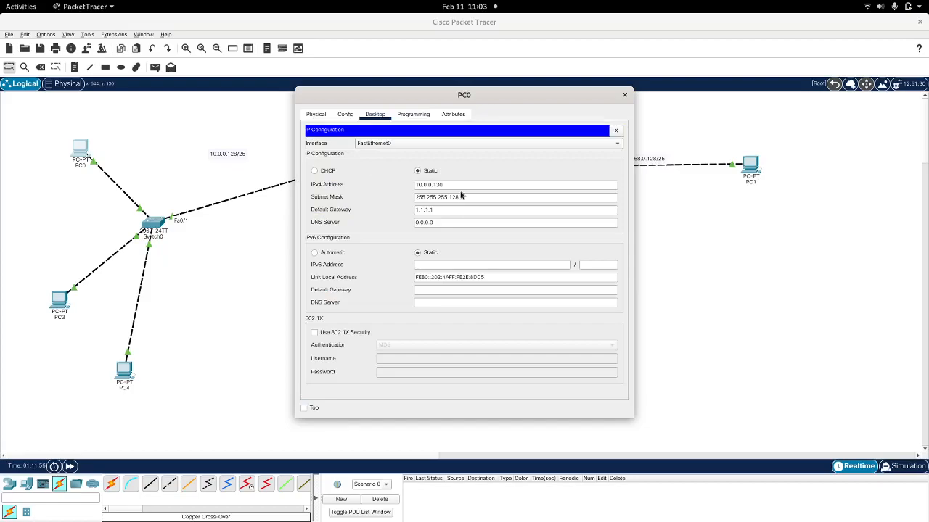
pyautogui.click(514, 209)
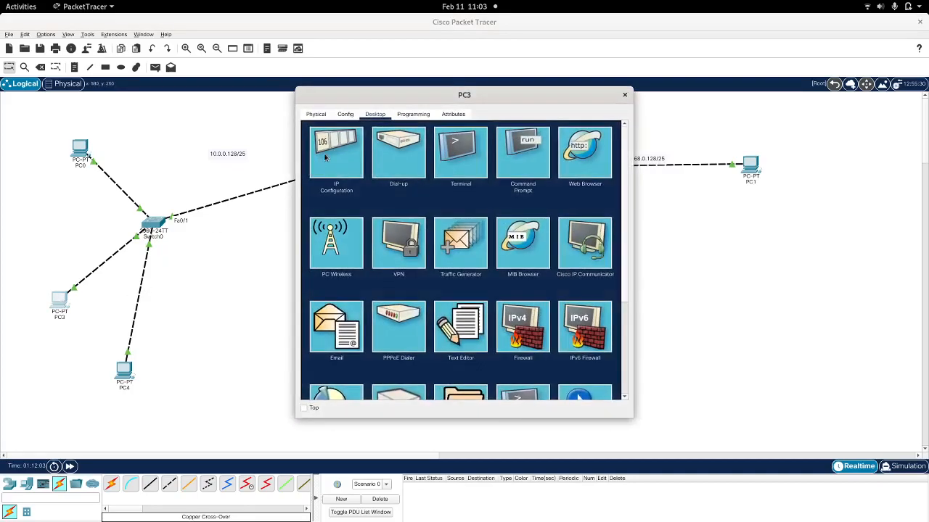
pyautogui.click(336, 152)
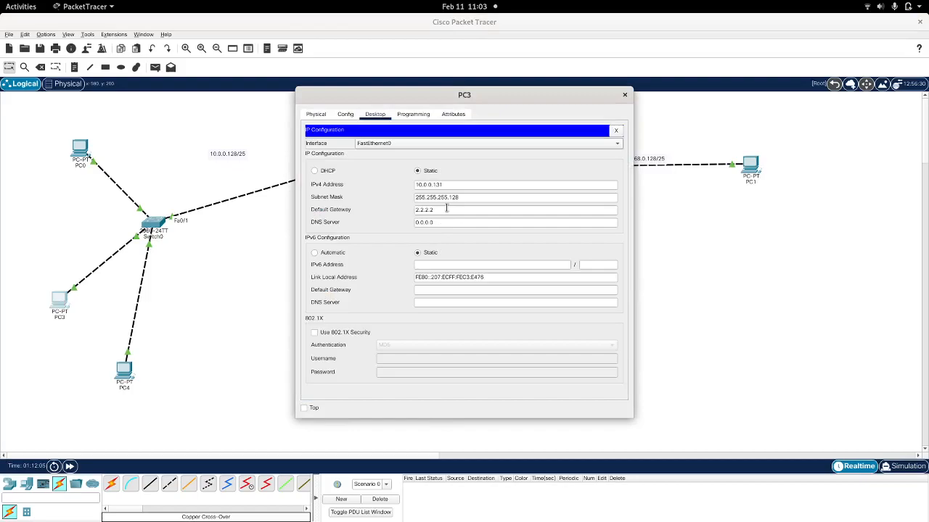
pyautogui.moveTo(594, 128)
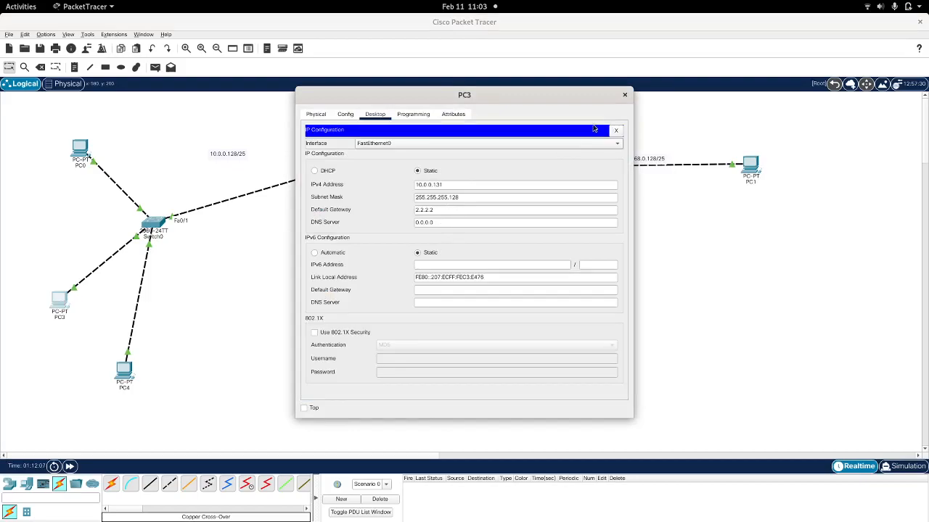
pyautogui.click(624, 95)
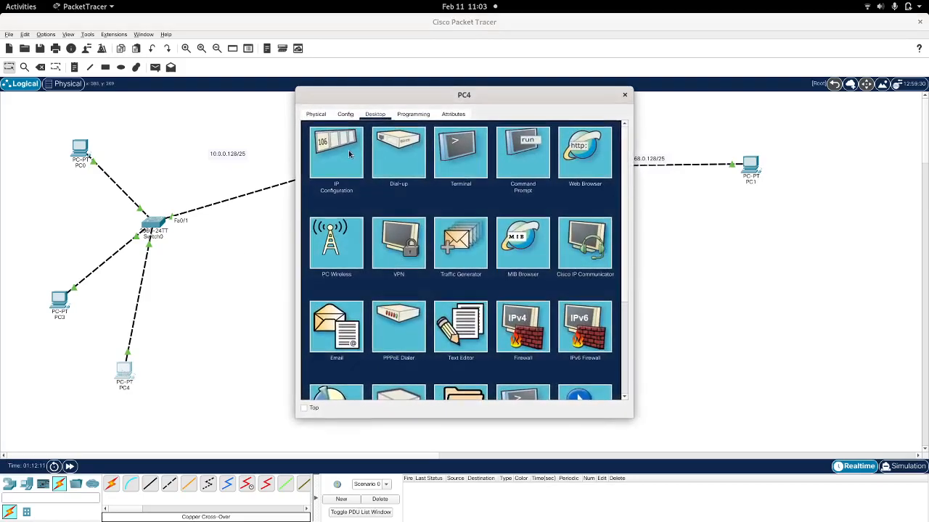
pyautogui.click(336, 152)
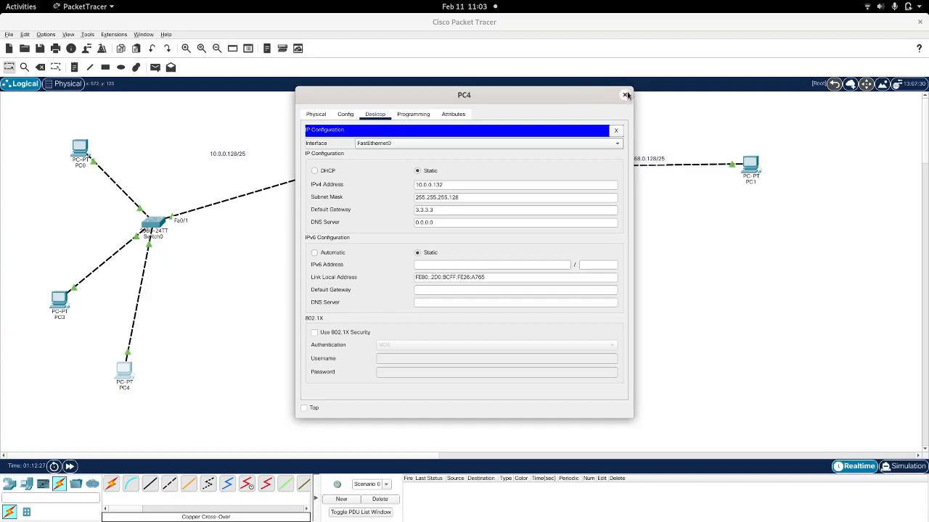
pyautogui.click(624, 96)
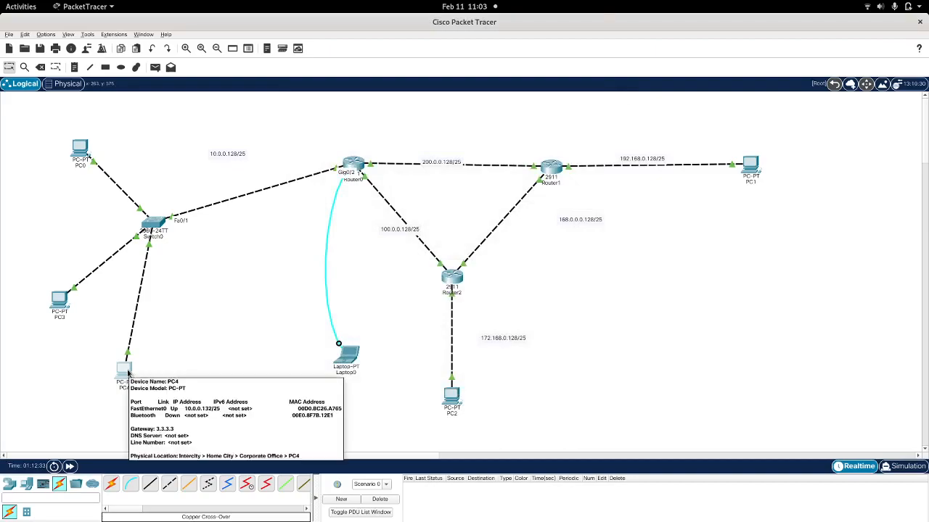
# From PC4's Command Prompt, ping 3.3.3.3 and 10.0.0.129.
pyautogui.doubleClick(123, 370)
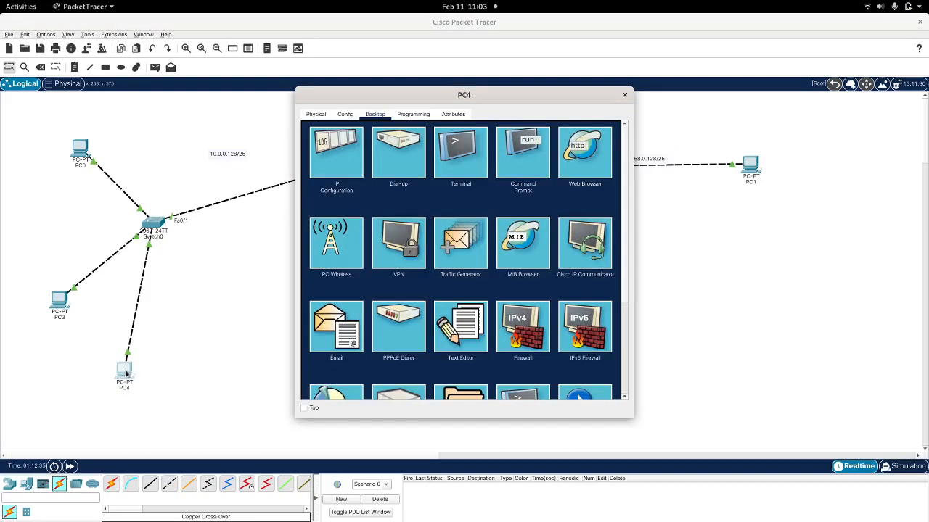
pyautogui.click(522, 150)
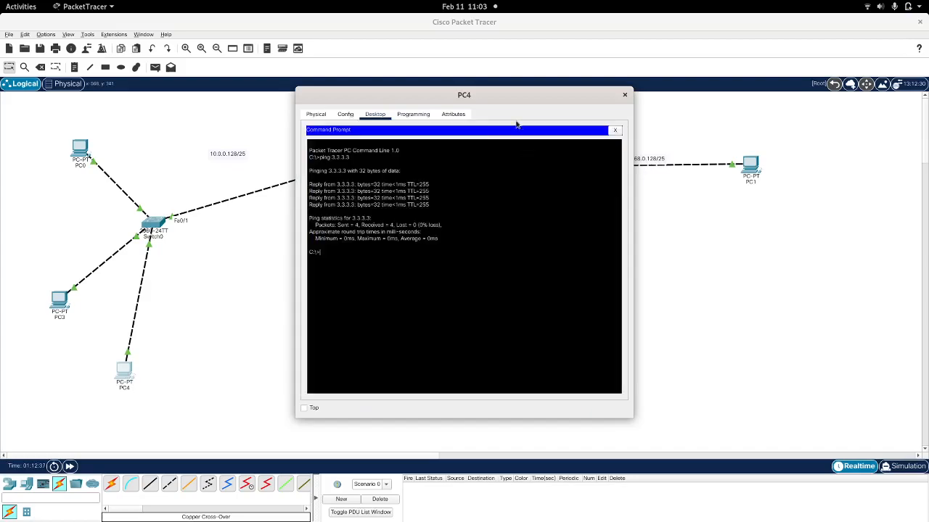
pyautogui.moveTo(465, 94); pyautogui.dragTo(706, 128)
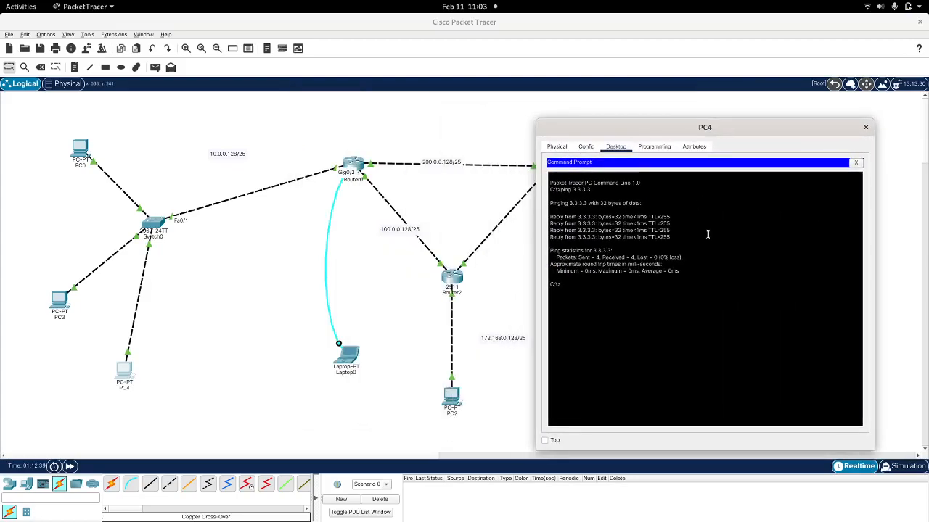
pyautogui.write('ping 3.3.3.3')
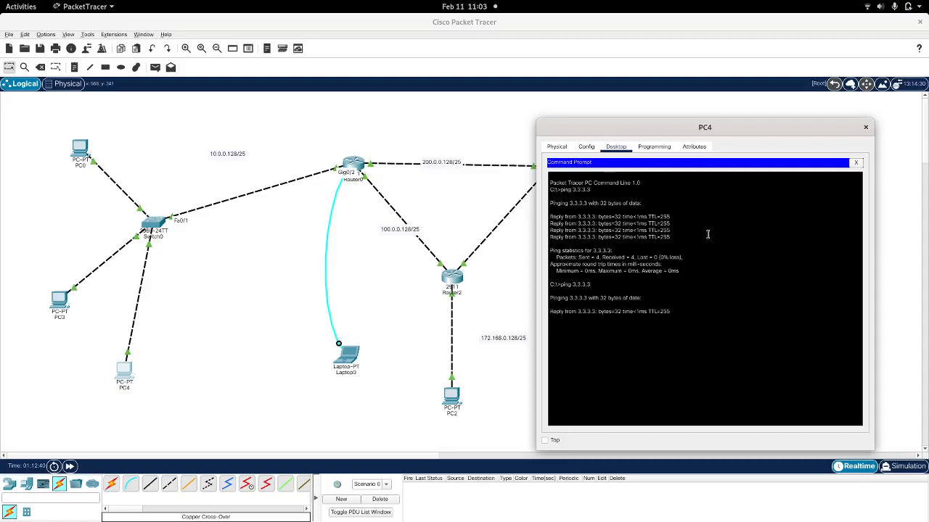
pyautogui.press('ctrl+c')
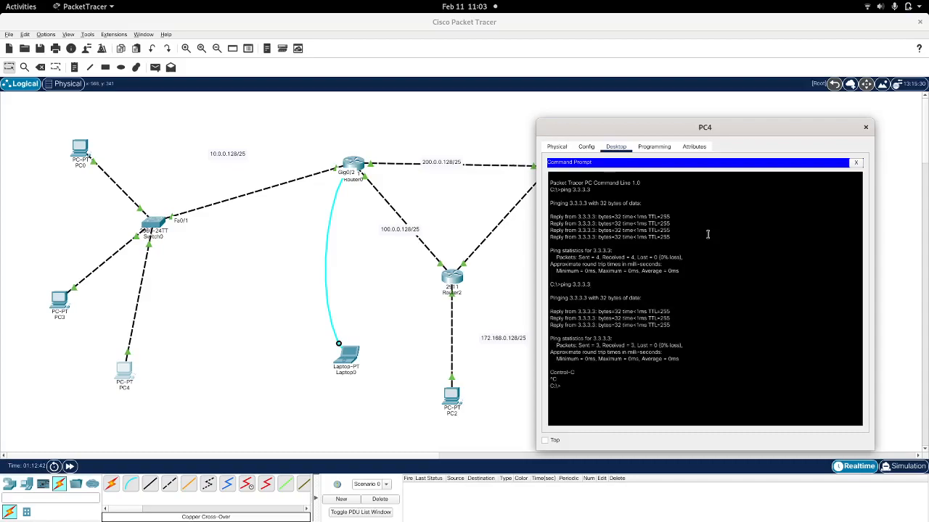
pyautogui.write('ping')
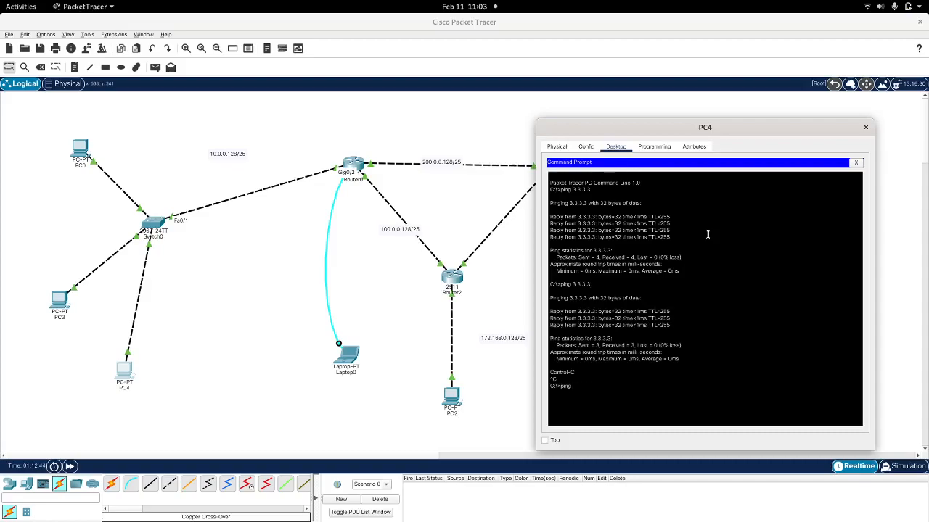
pyautogui.write('10.0.0.129')
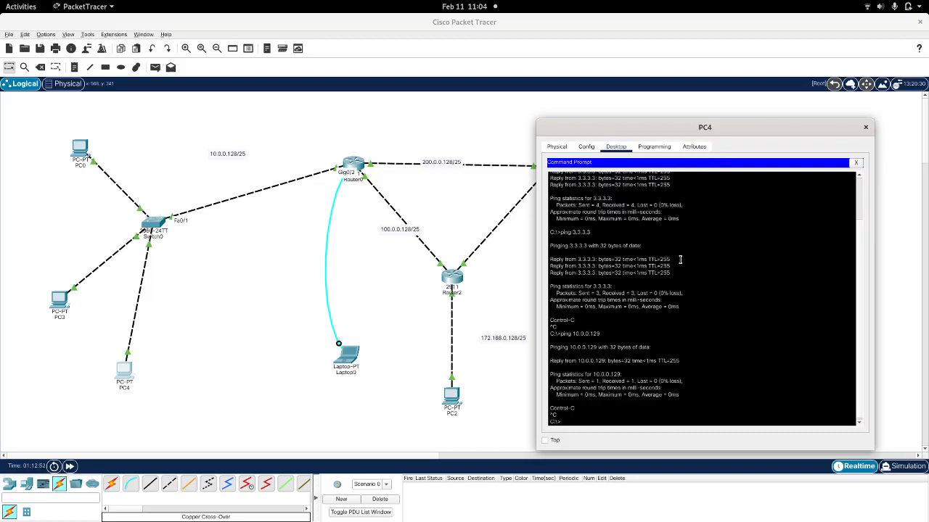
# Ping 1.1.1.1 from PC4 successfully, then ping 1.1.1.1 from PC1, which fails.
pyautogui.write('ping 1.1.1.')
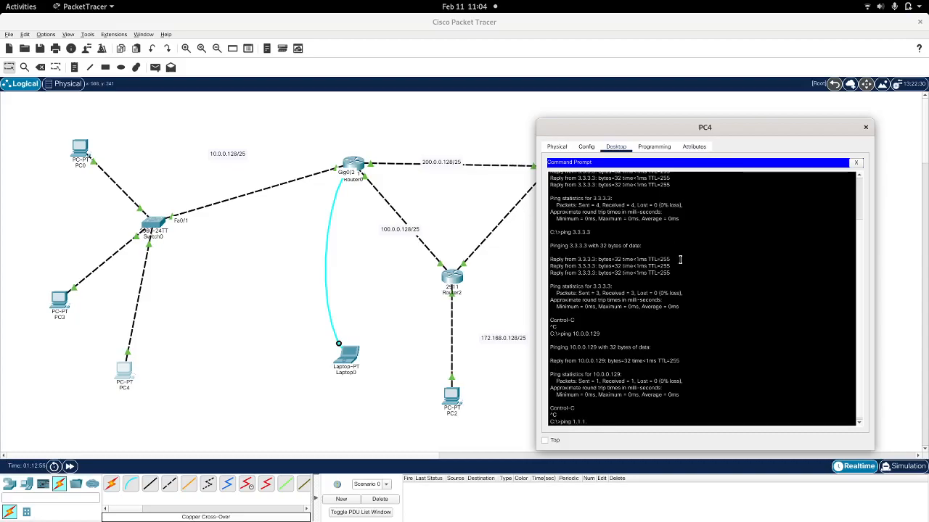
pyautogui.write('ping 1.1.1.1')
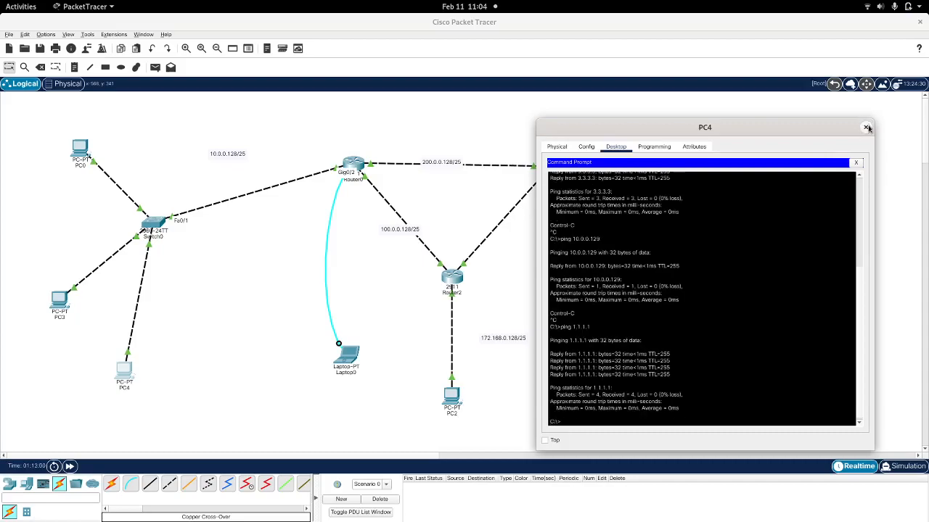
pyautogui.click(865, 128)
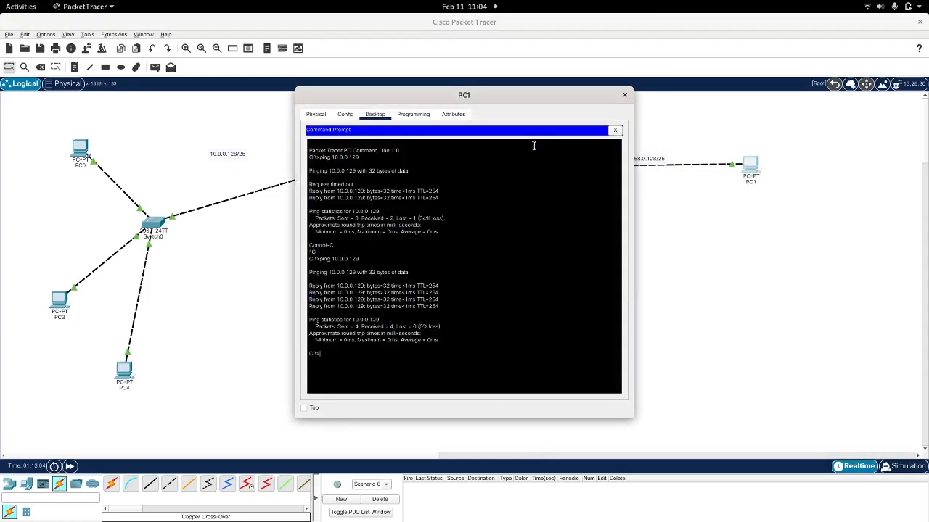
pyautogui.write('ping 1.1.1.1')
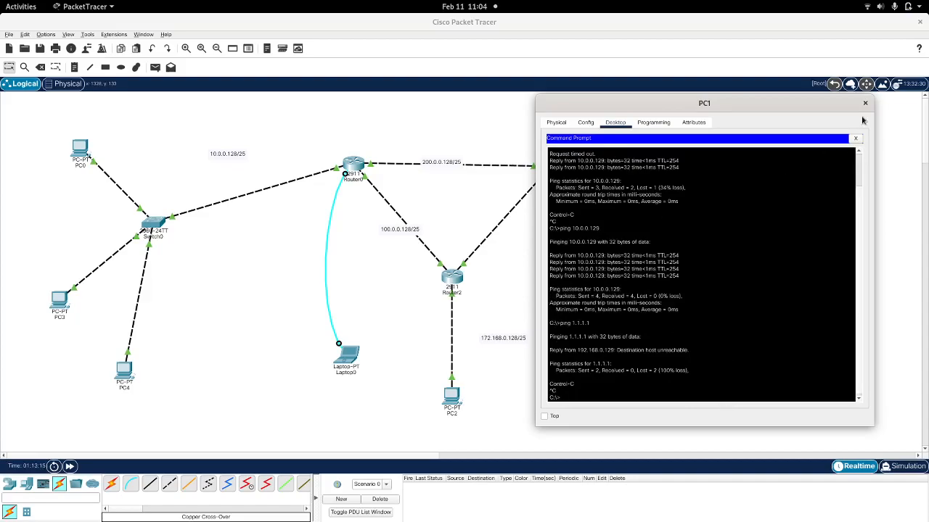
# Add a 2960 switch, Switch1, next to PC1 and cable it to Router1 in place of PC1's link.
pyautogui.click(865, 105)
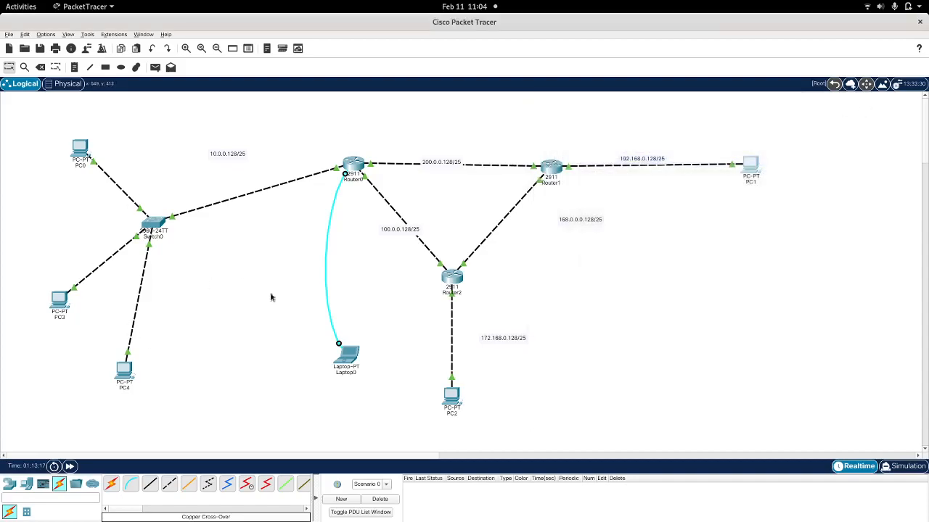
pyautogui.moveTo(110, 121)
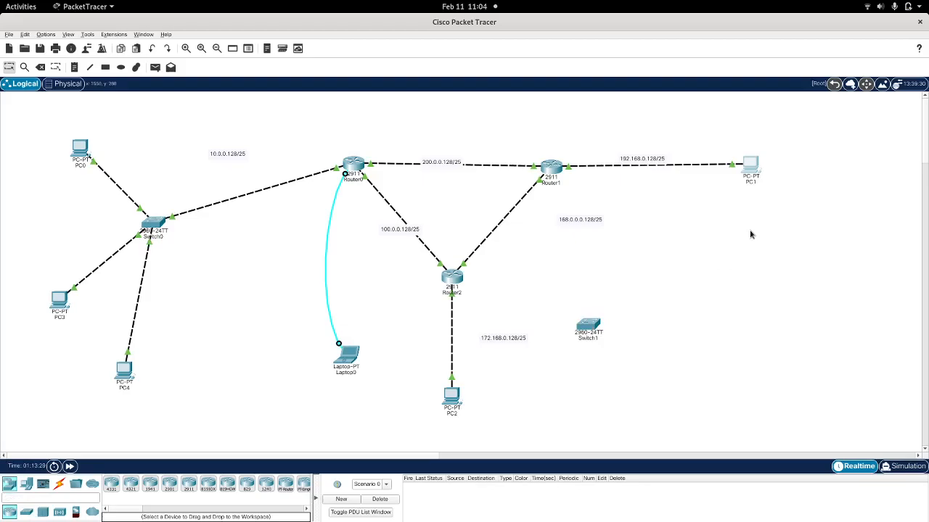
pyautogui.moveTo(587, 328); pyautogui.dragTo(743, 244)
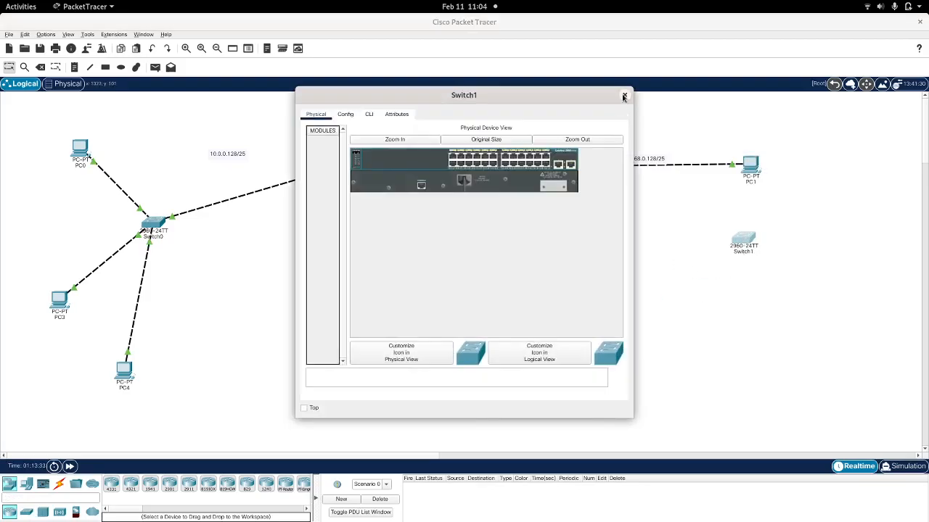
pyautogui.click(622, 96)
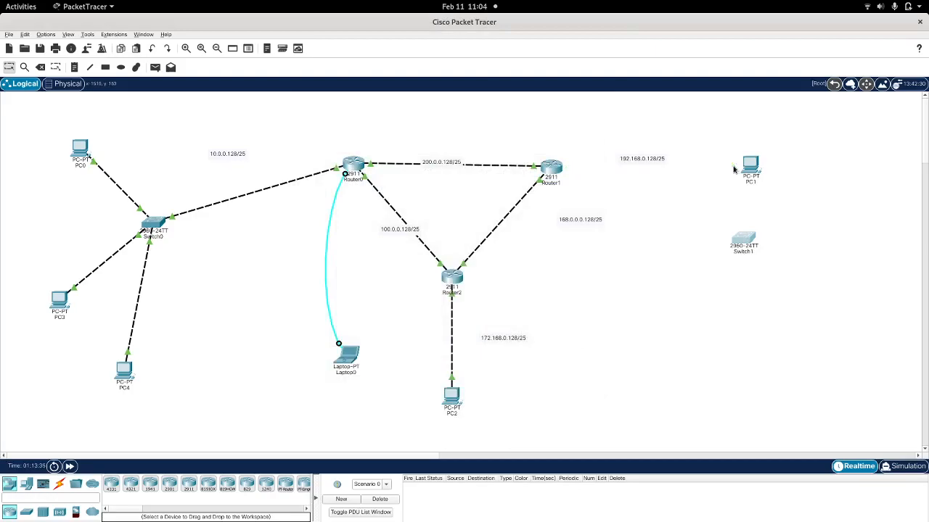
pyautogui.click(743, 239)
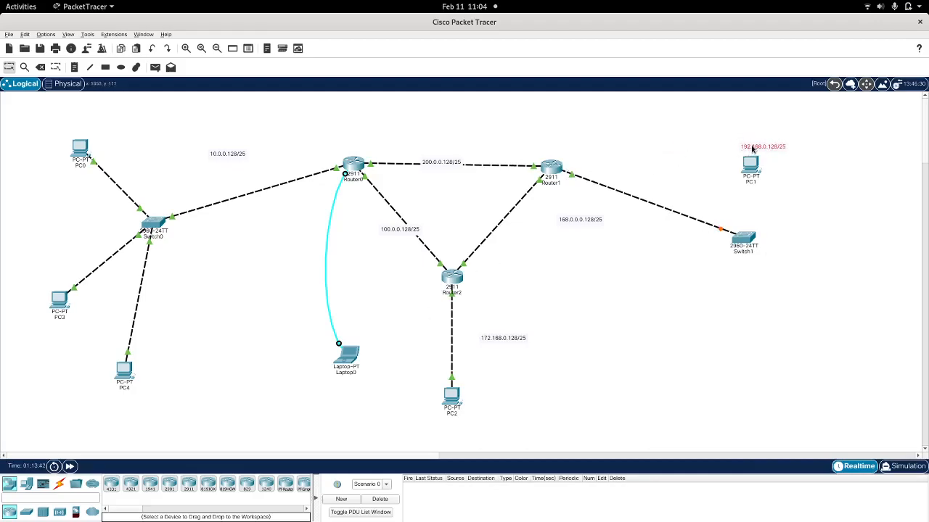
pyautogui.moveTo(762, 147); pyautogui.dragTo(598, 147)
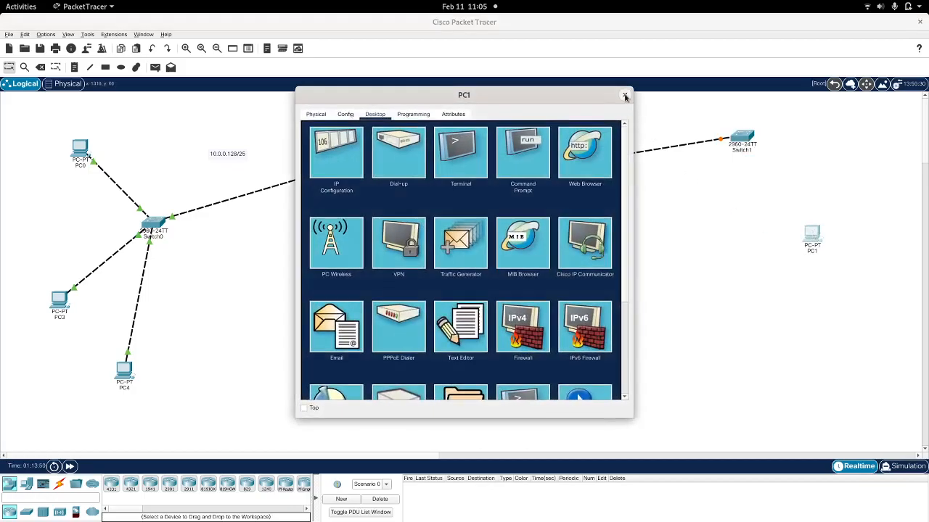
# Add PCs PC5 and PC6 and connect Switch1 to PC5 and PC1 with Copper Straight-Through cables.
pyautogui.click(624, 96)
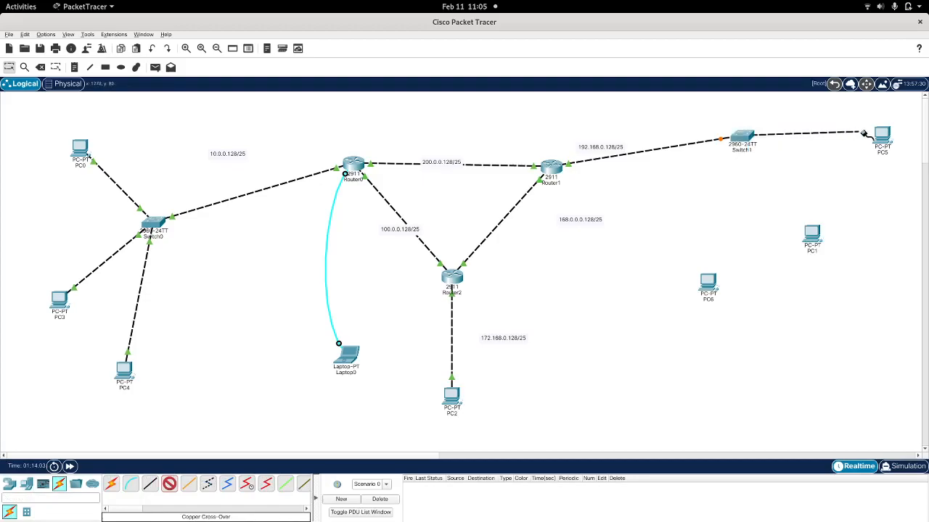
pyautogui.click(882, 134)
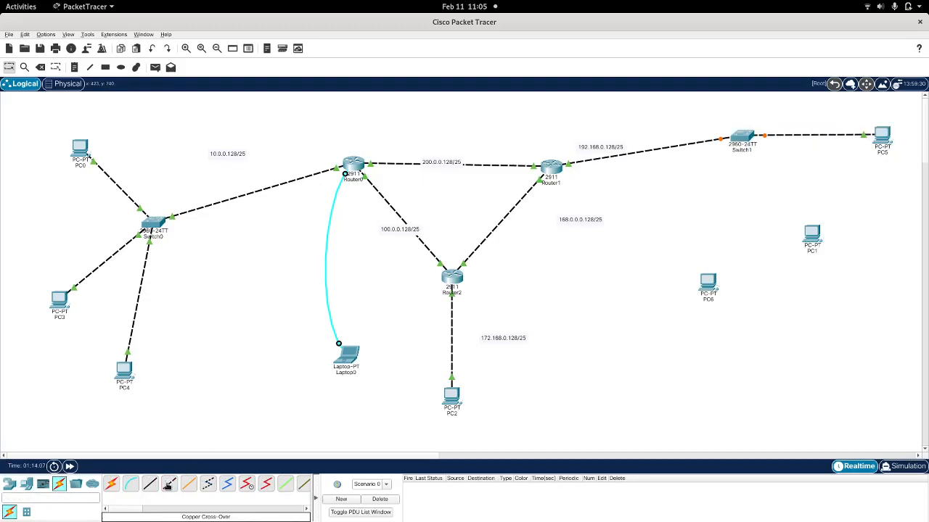
pyautogui.click(743, 136)
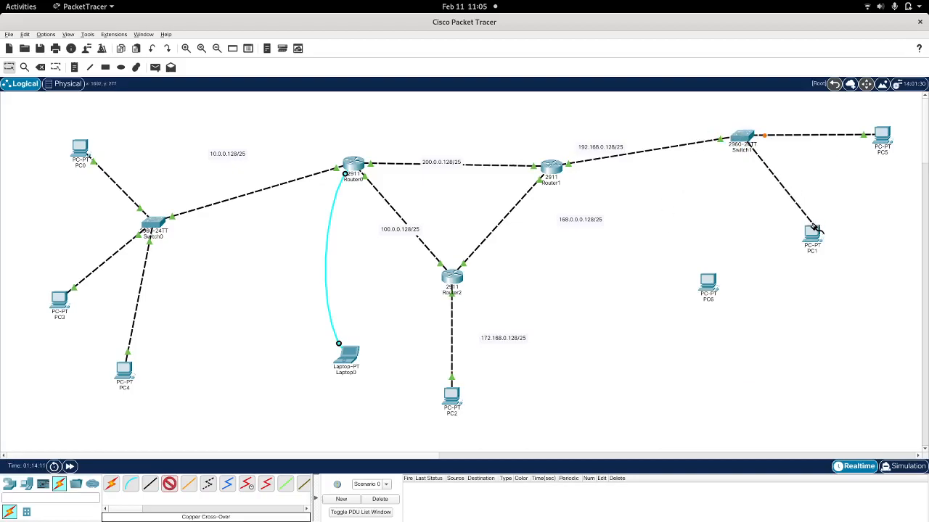
pyautogui.click(809, 235)
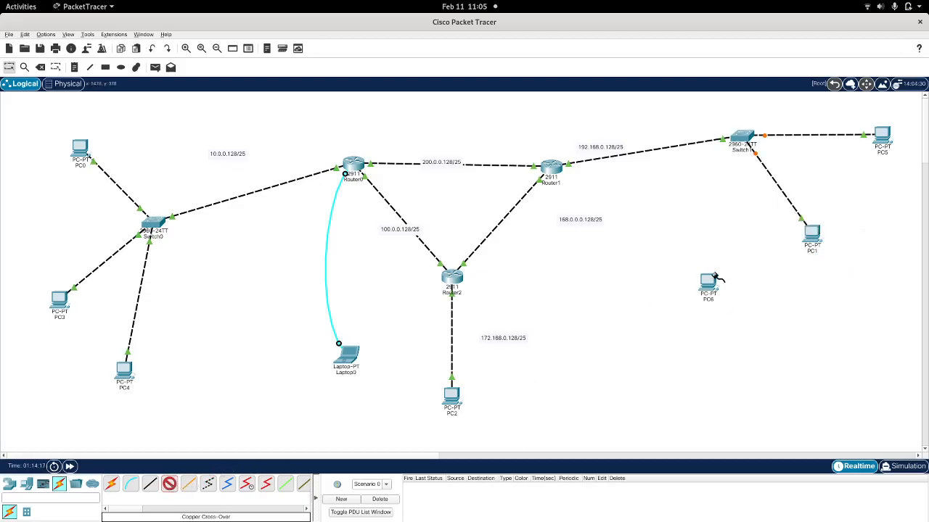
# Cable PC6 to Switch1 and re-attach Laptop0's console cable to Router1.
pyautogui.click(742, 136)
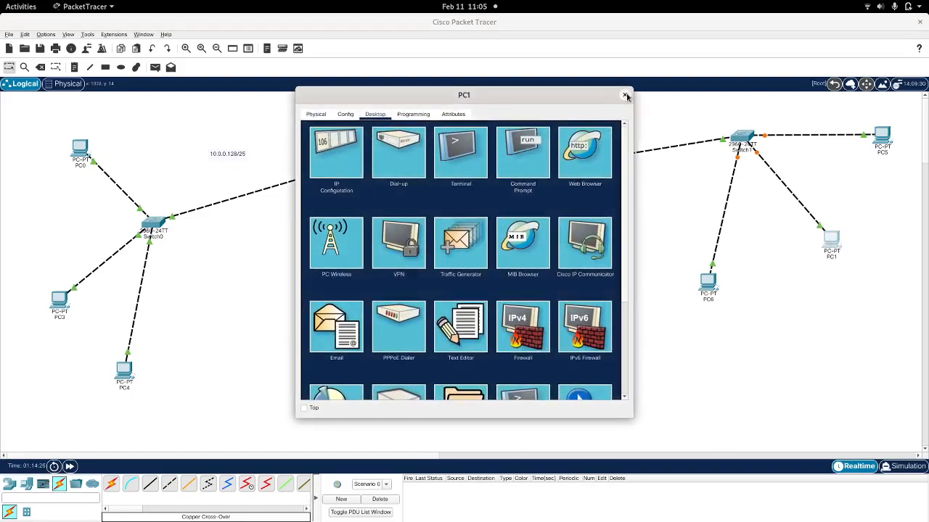
pyautogui.click(623, 95)
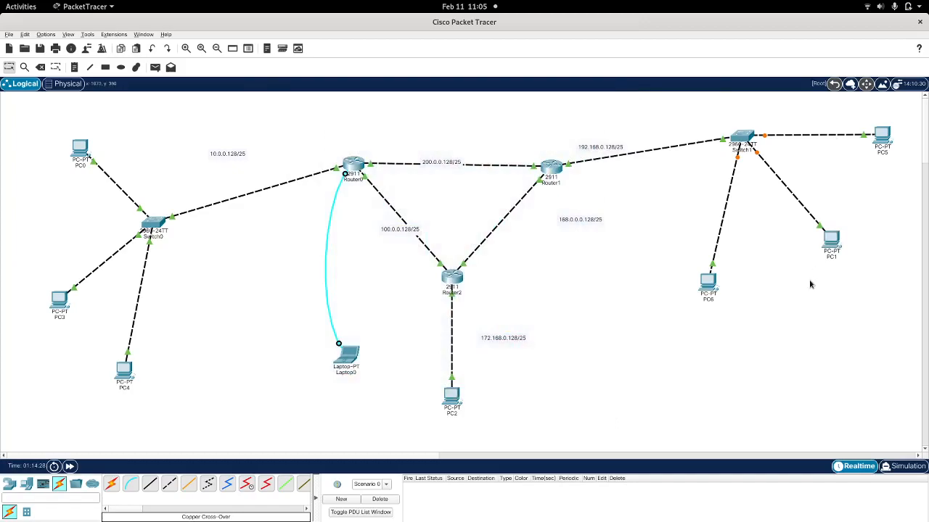
pyautogui.moveTo(844, 148)
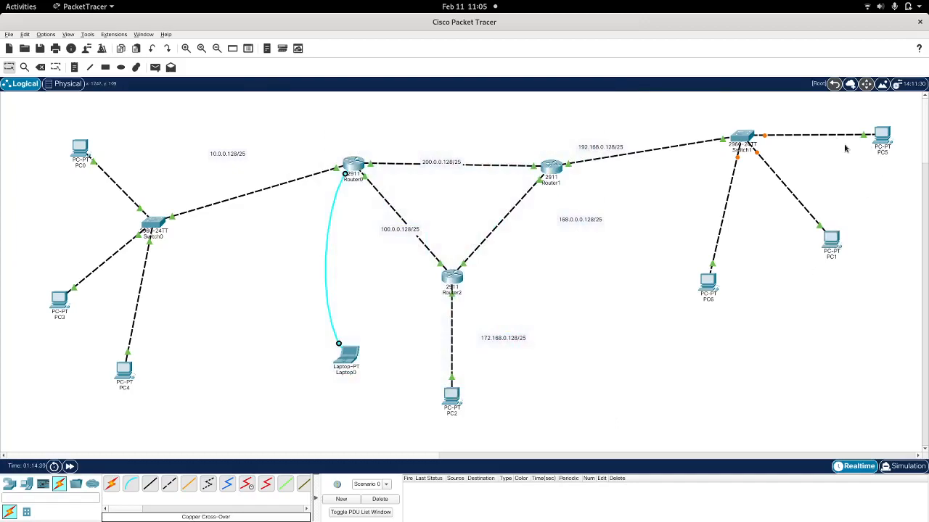
pyautogui.moveTo(627, 196)
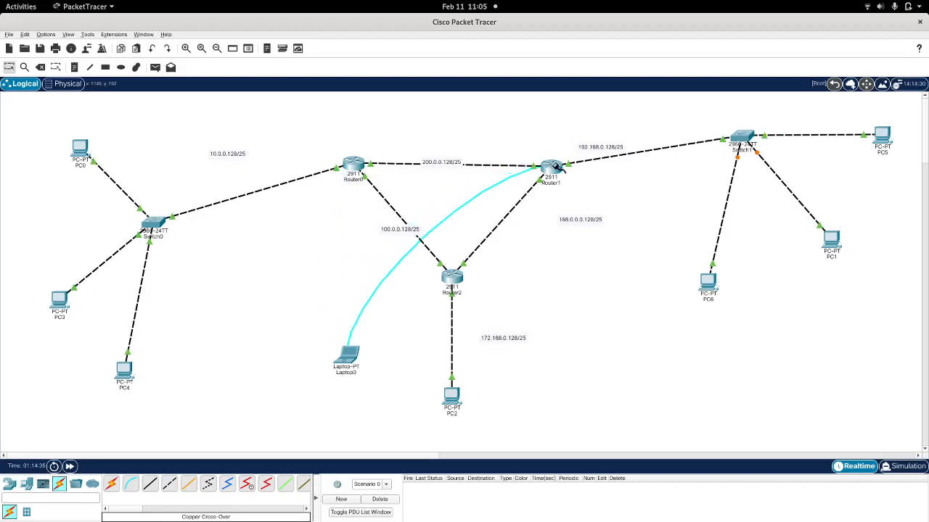
# Start Laptop0's Terminal session to Router1 and bring up the router prompt.
pyautogui.click(548, 168)
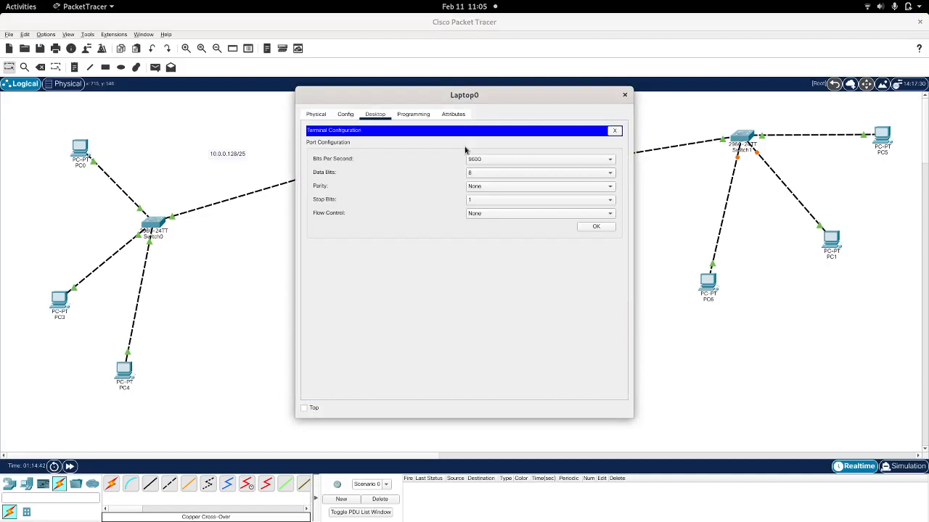
pyautogui.click(595, 226)
pyautogui.write('en')
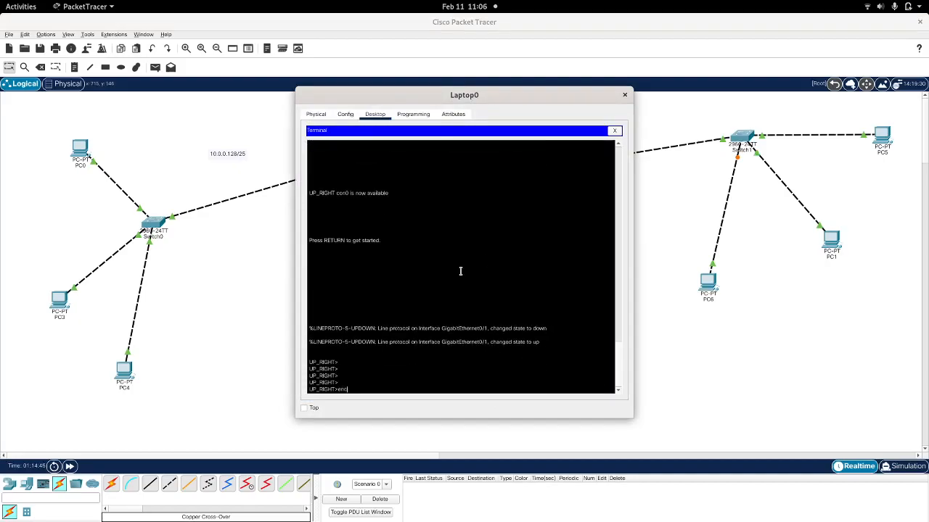
pyautogui.press('Return')
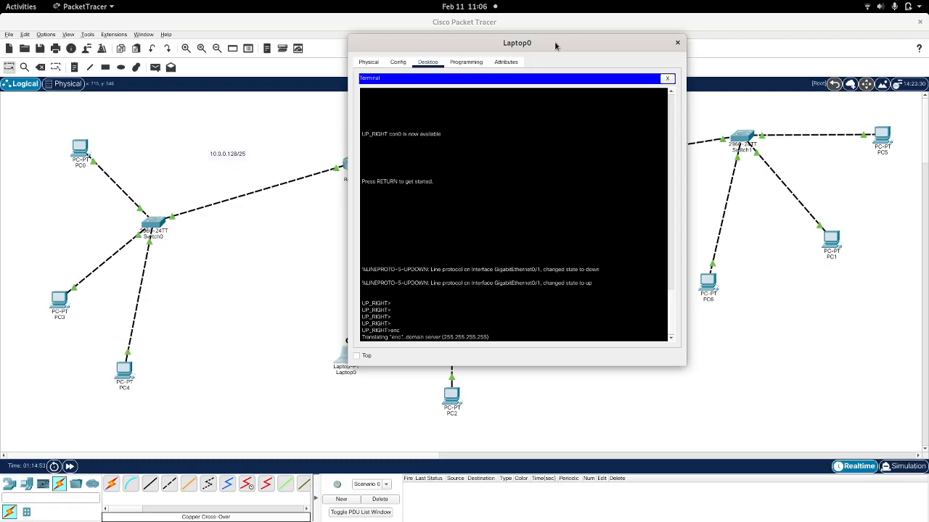
pyautogui.moveTo(540, 168)
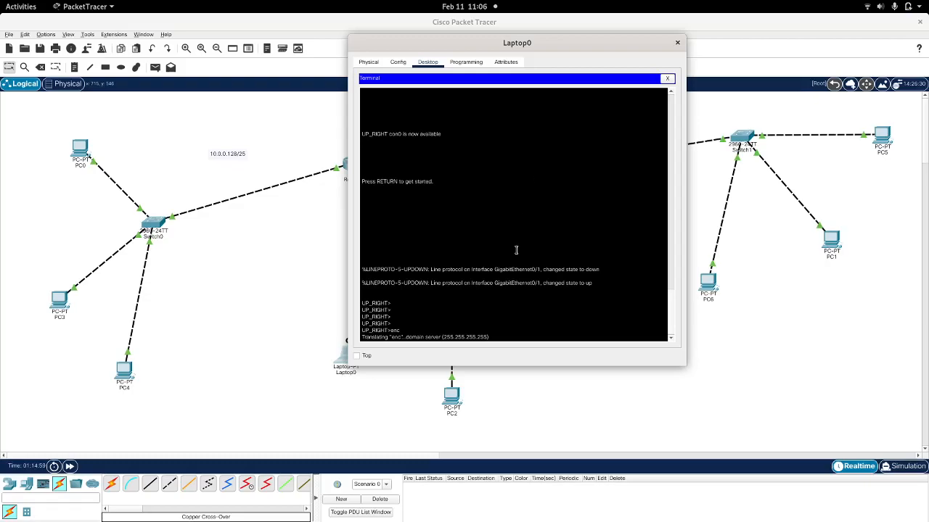
pyautogui.moveTo(859, 138)
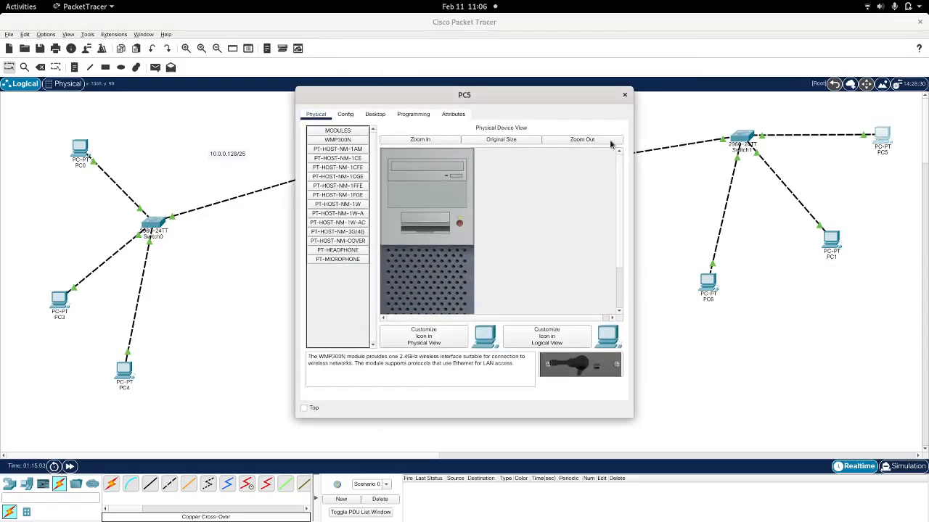
# Give PC5 static IPv4 address 192.168.0.129, which the router reports as a duplicate.
pyautogui.click(374, 114)
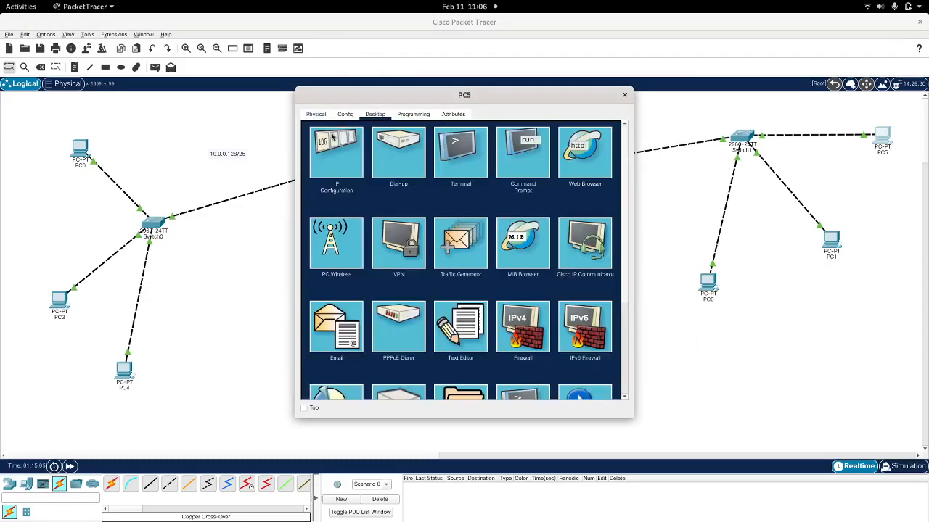
pyautogui.click(335, 151)
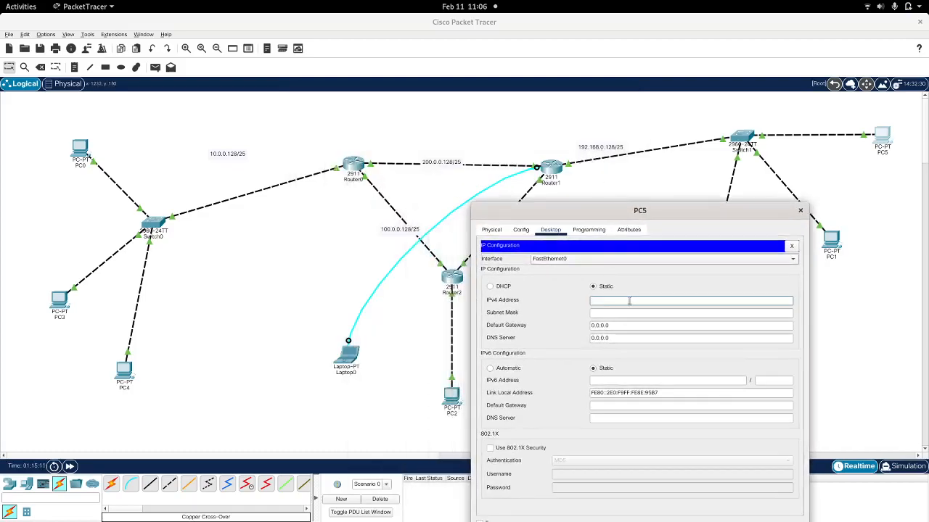
pyautogui.write('192.18')
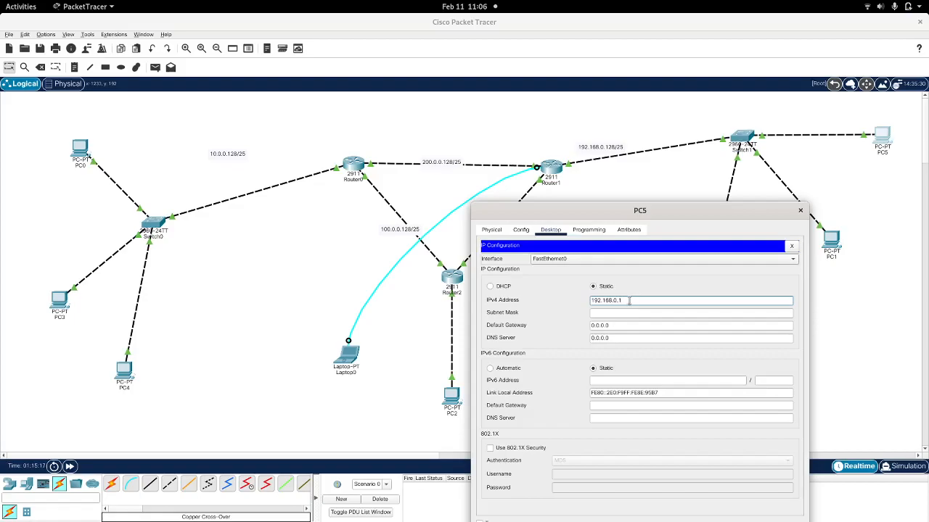
pyautogui.click(690, 314)
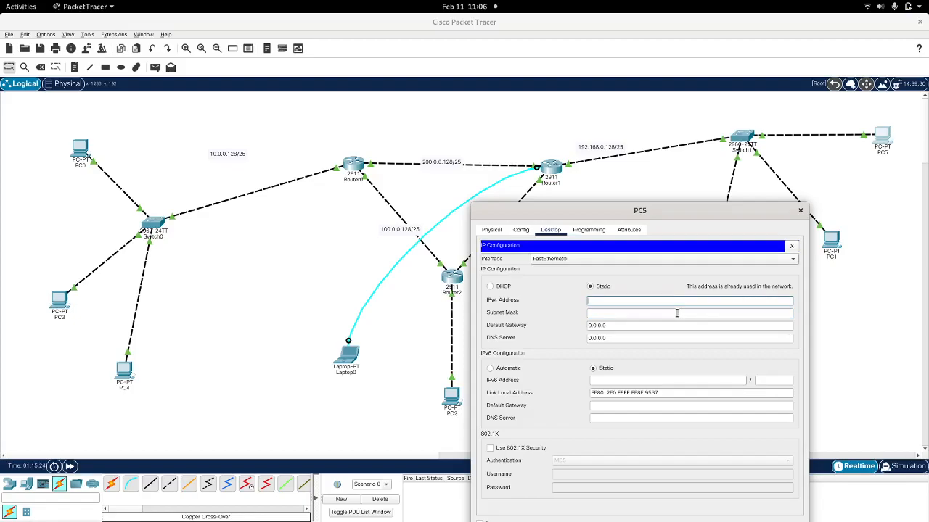
pyautogui.write('1')
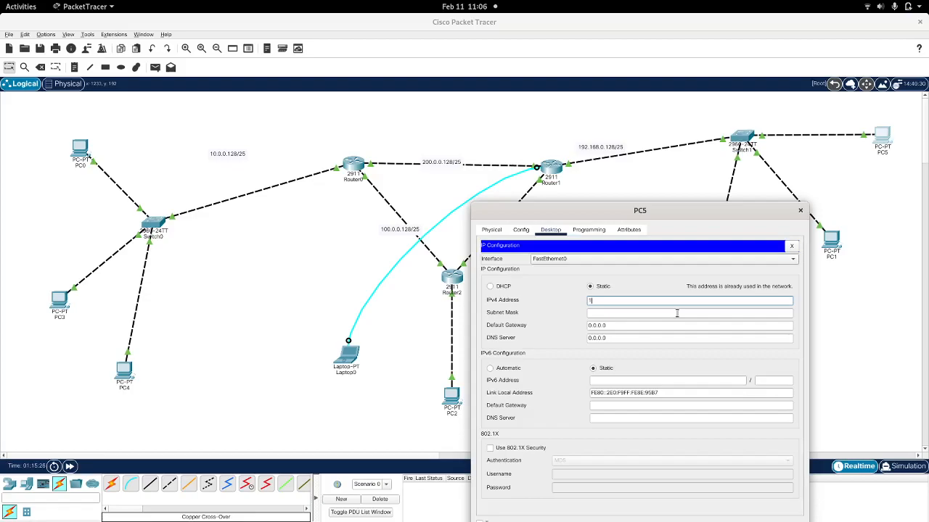
pyautogui.write('92.168.0.129')
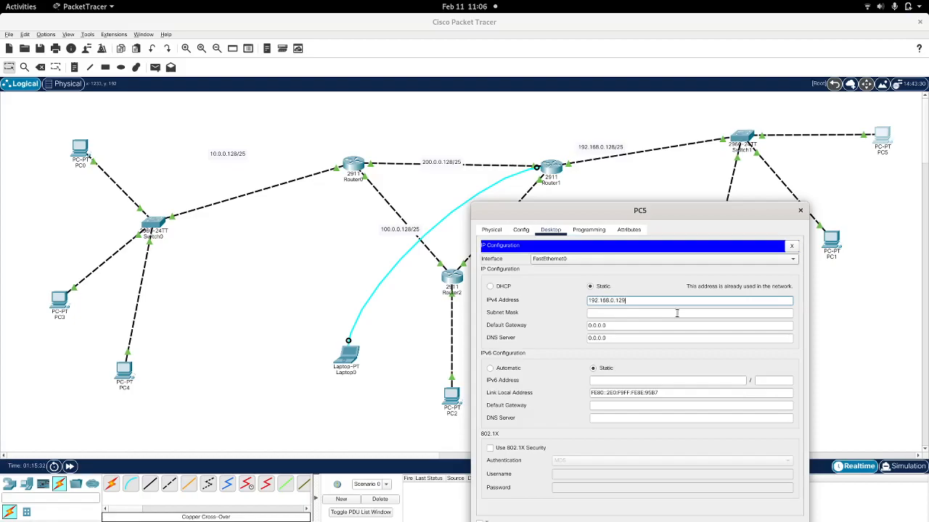
pyautogui.click(689, 299)
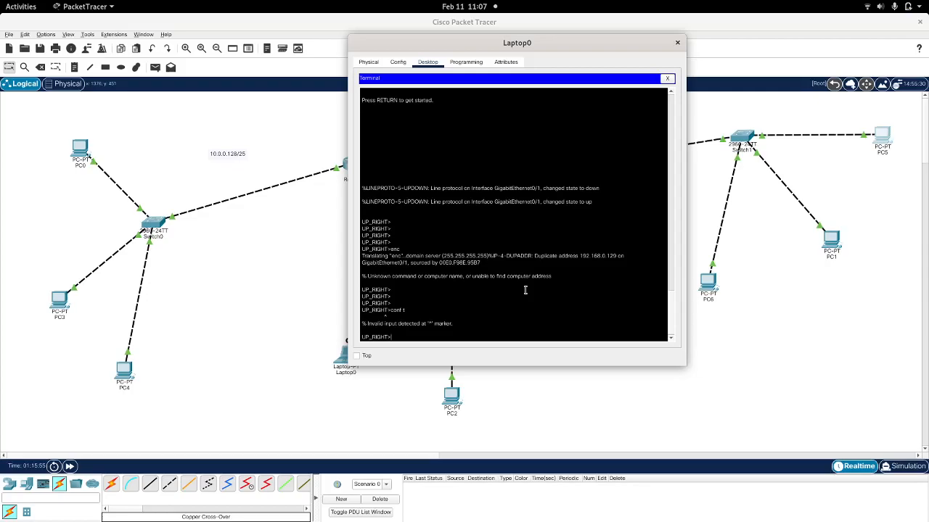
# Enter configuration mode on the router and create interface Loopback1.
pyautogui.write('inter')
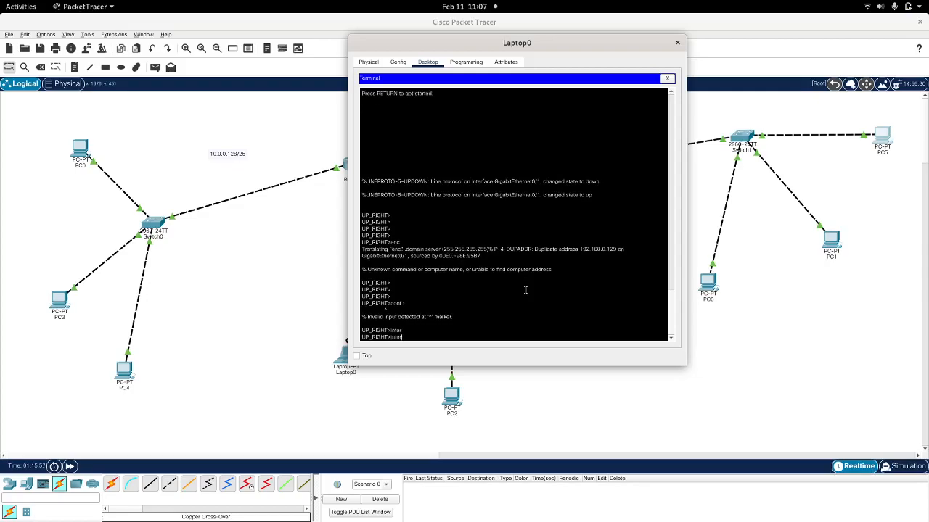
pyautogui.press('Return')
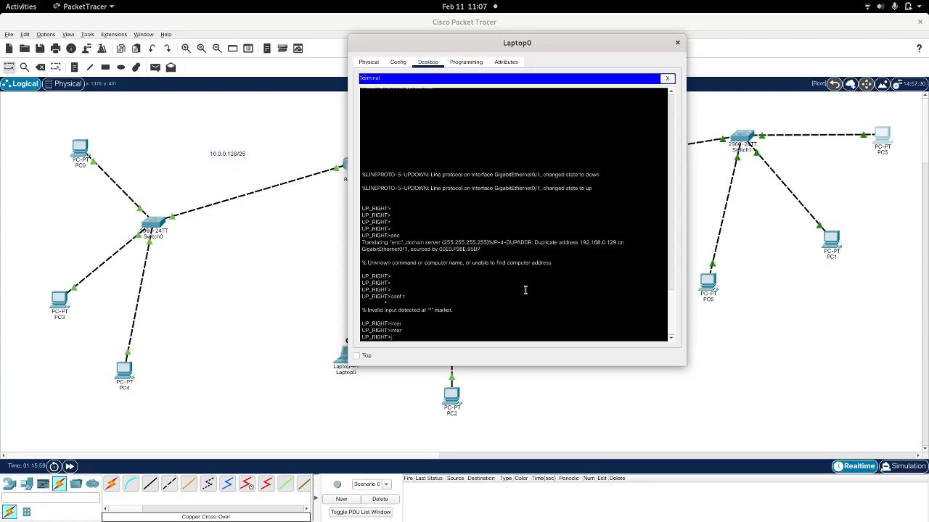
pyautogui.write('conf t')
pyautogui.write('en')
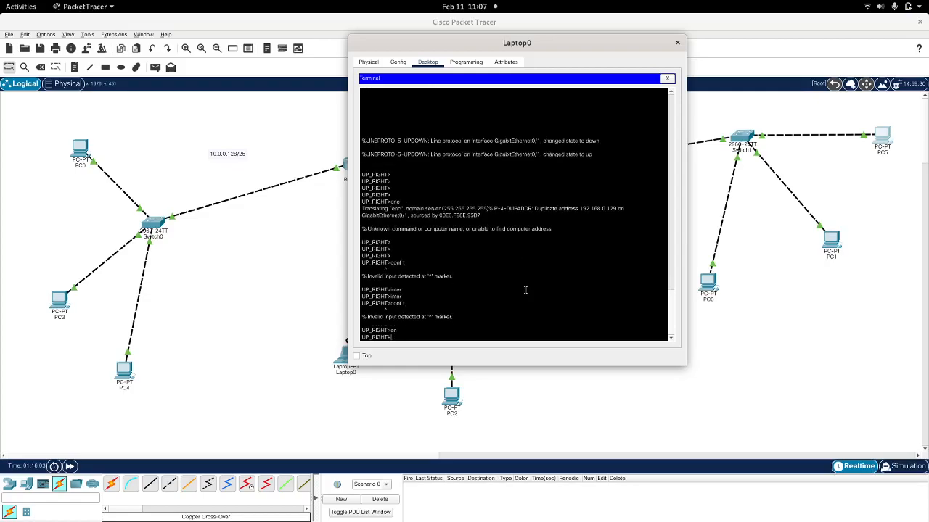
pyautogui.write('conf t')
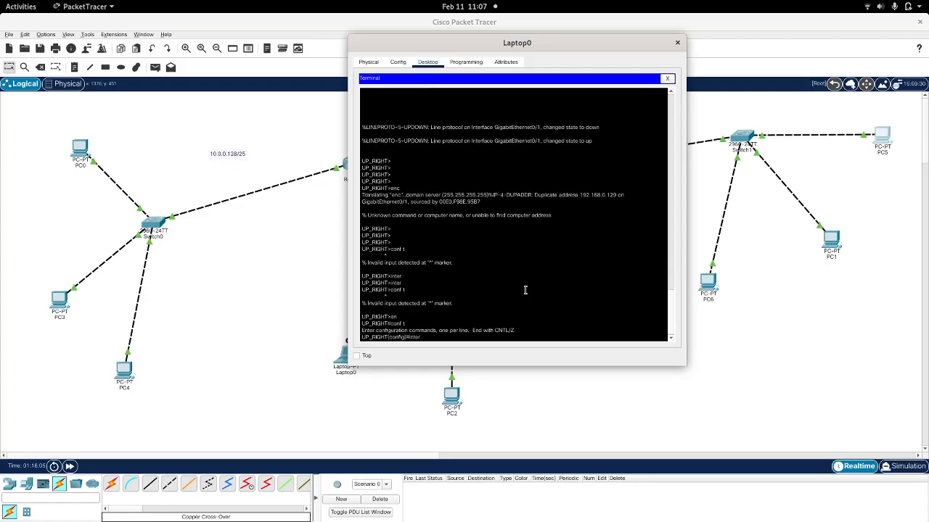
pyautogui.write('interface loopback')
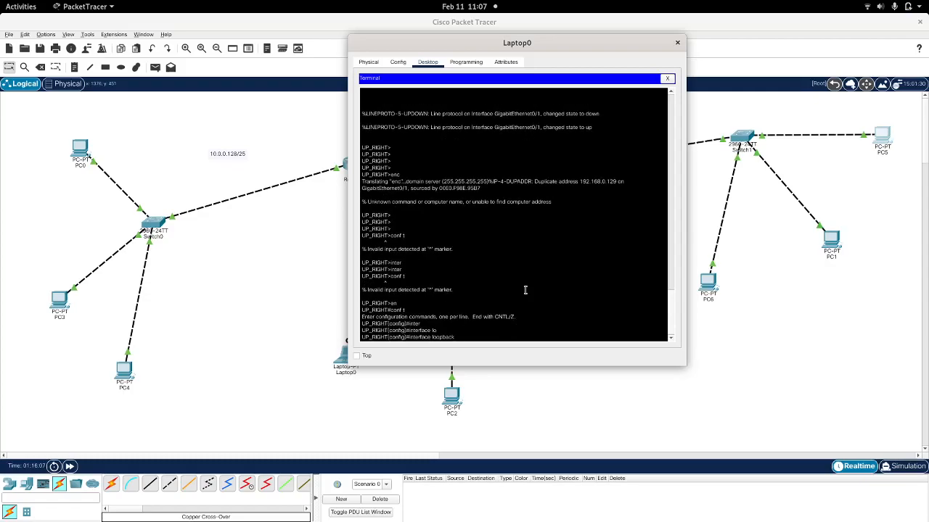
pyautogui.write('1')
pyautogui.write('ip address')
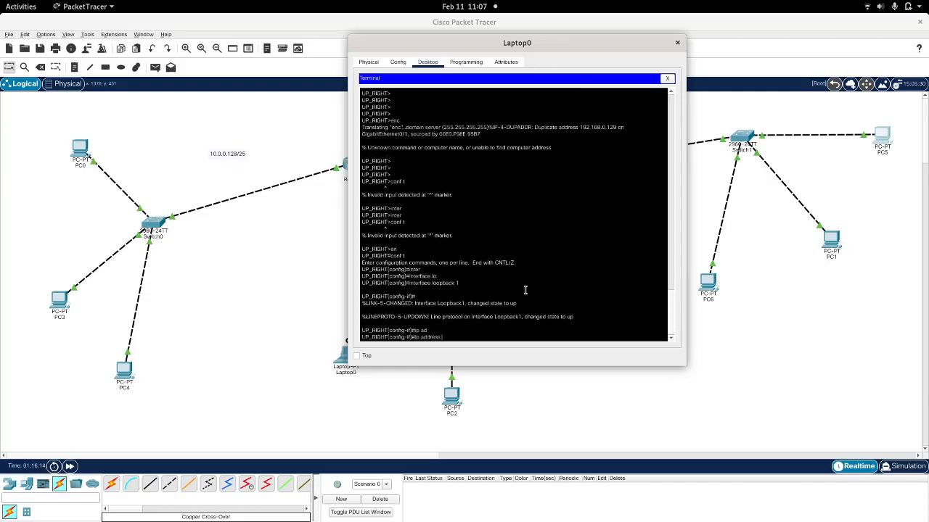
# Assign Loopback1 address 1.1.1.1 mask 255.255.255.128 with no shut, then create Loopback2.
pyautogui.write('1.1.1.1')
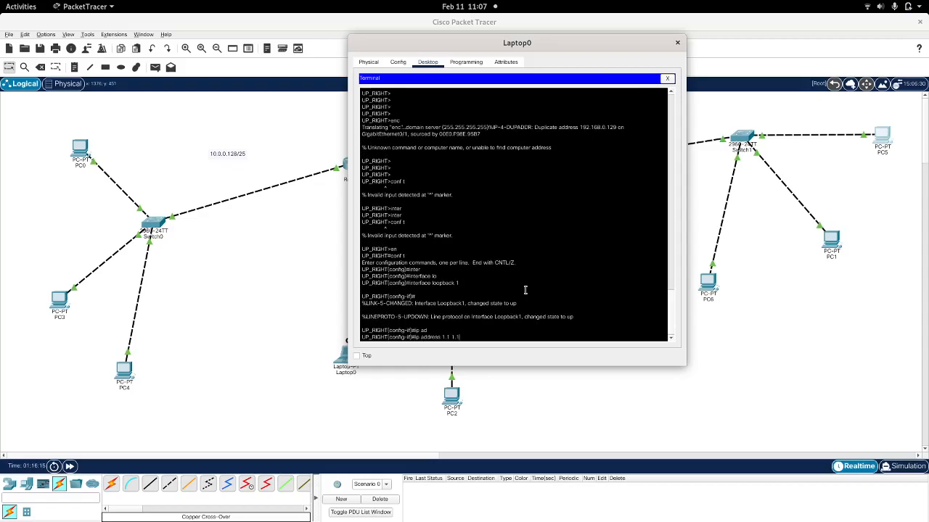
pyautogui.write('255.255')
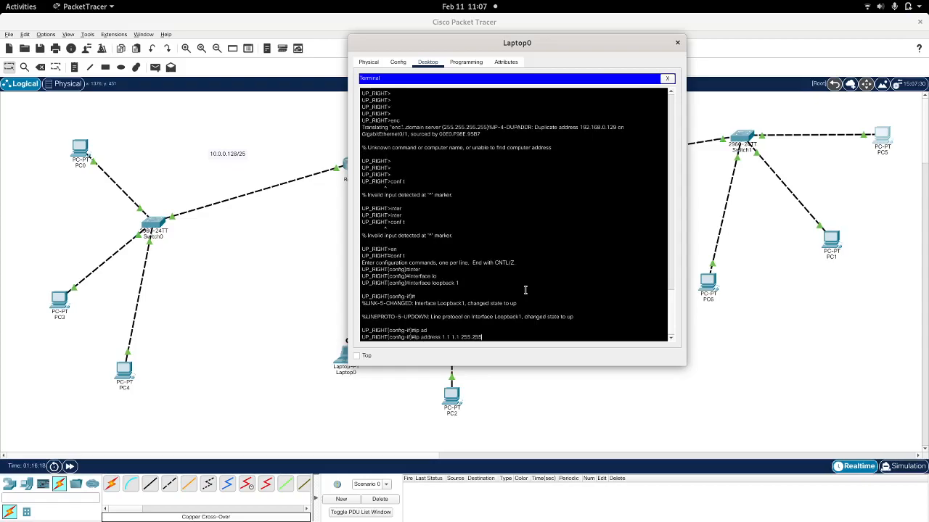
pyautogui.write('.255.128')
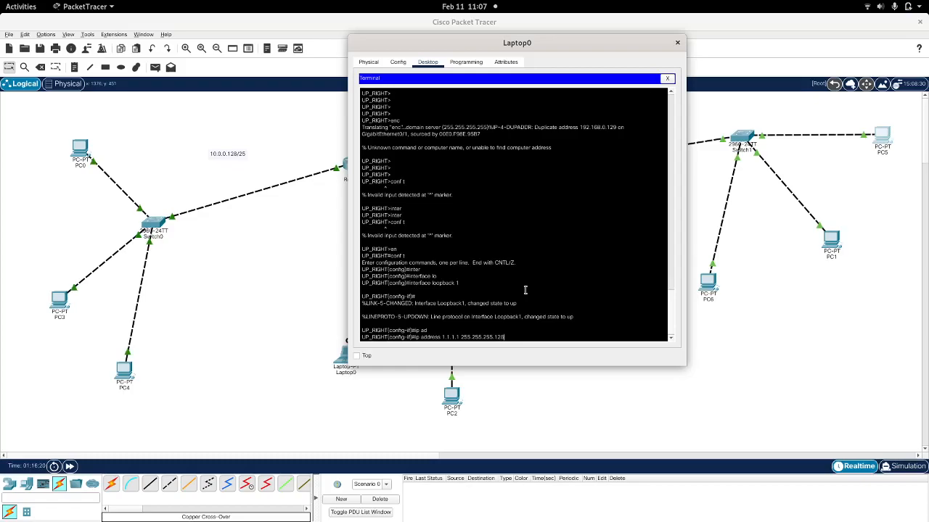
pyautogui.write('no')
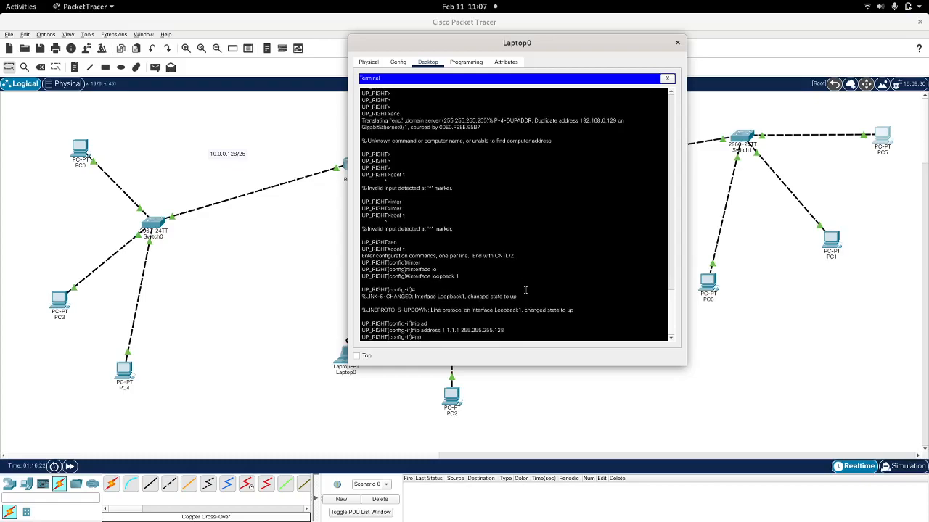
pyautogui.write('no shut')
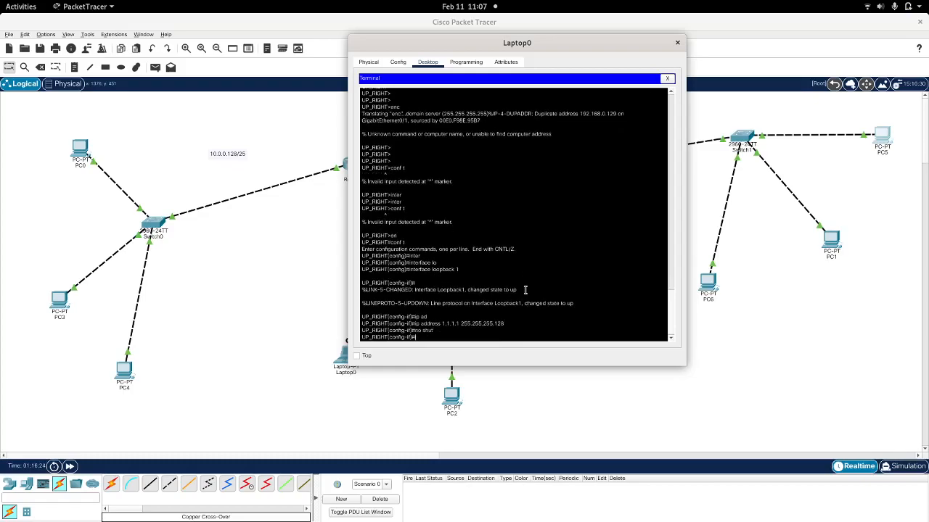
pyautogui.write('interface loopback 1')
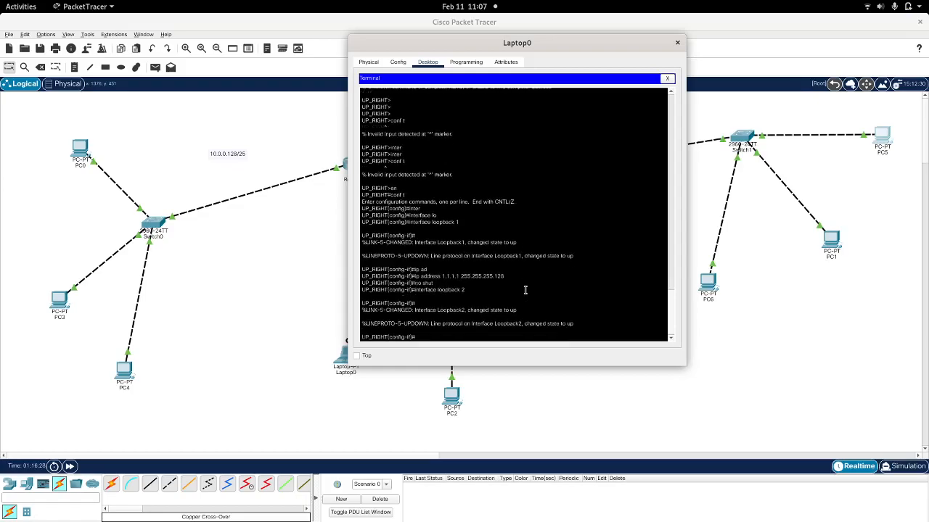
# Give Loopback2 2.2.2.2 and Loopback3 3.3.3.3, both mask 255.255.255.128 and no shut.
pyautogui.write('ip address 1.1.1.1 255.255.255.128')
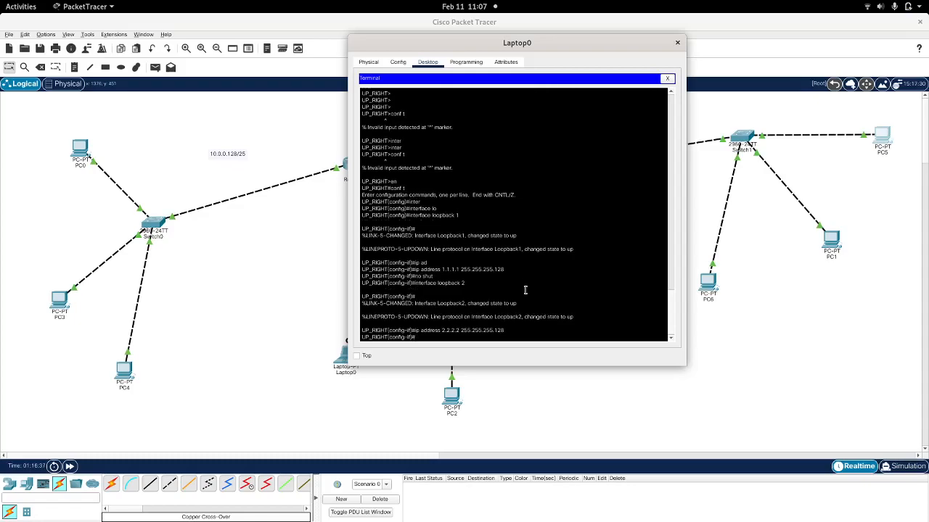
pyautogui.write('no shut')
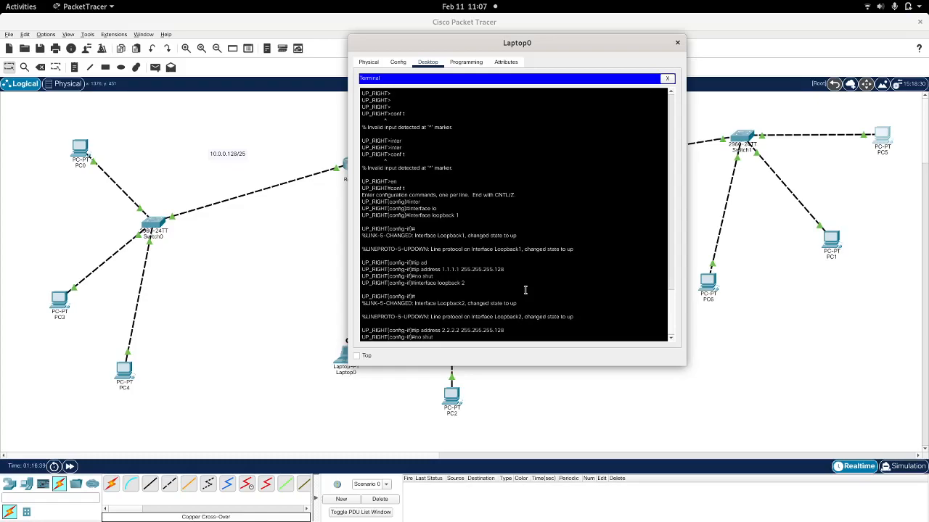
pyautogui.write('ip address 2.2.2.2 255.255.255.128')
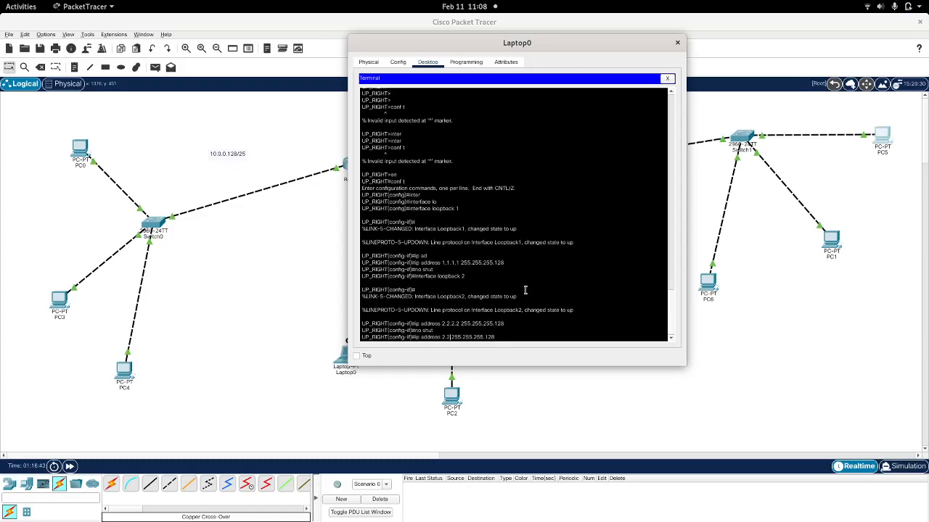
pyautogui.write('3.3.3')
pyautogui.write('ping')
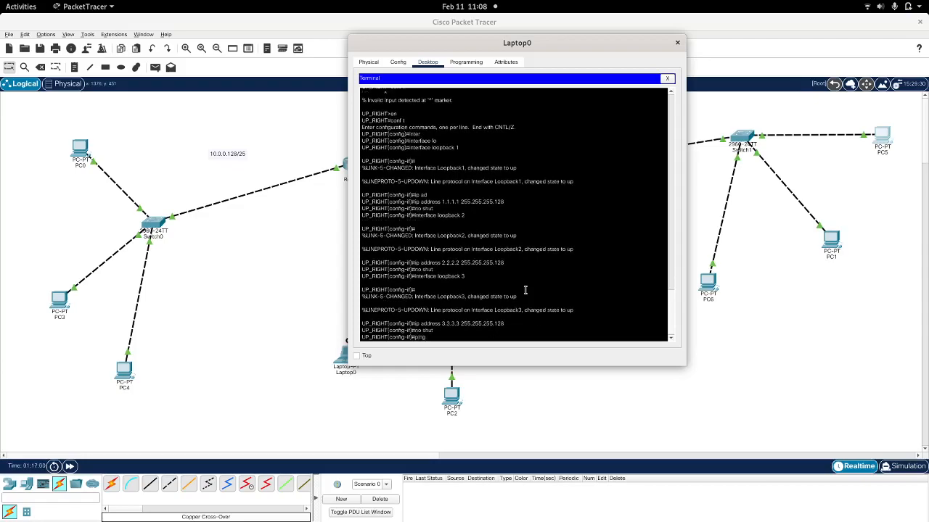
# Leave configuration mode with exit and end, then ping 3.3.3.3 from the router prompt.
pyautogui.write('3.3.3.3')
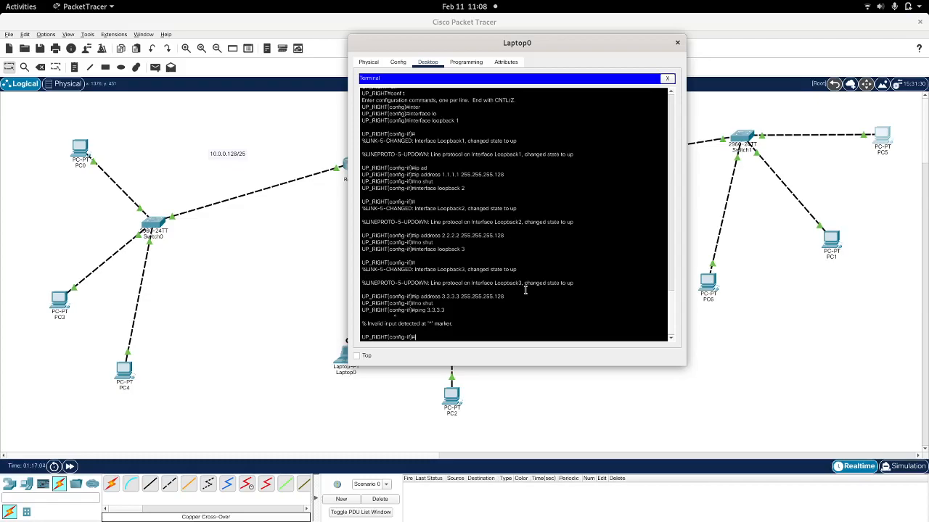
pyautogui.write('exit')
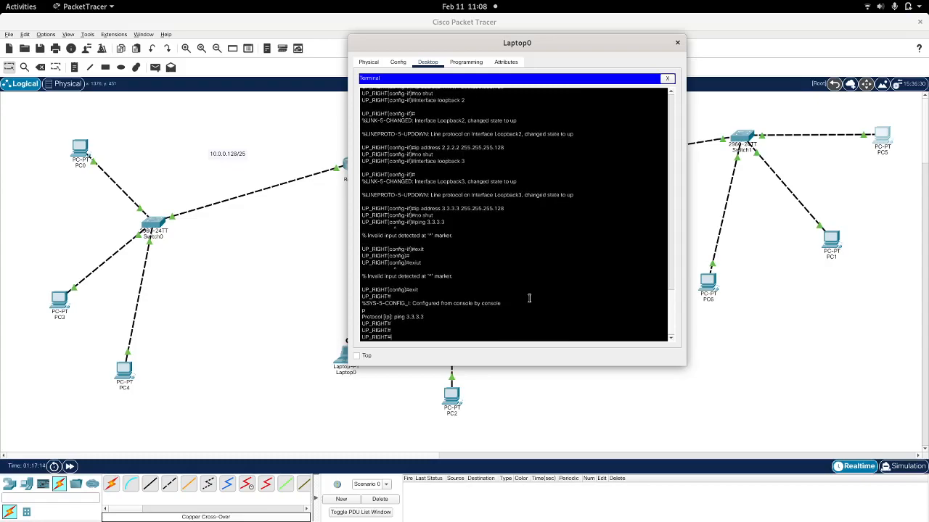
pyautogui.write('ping')
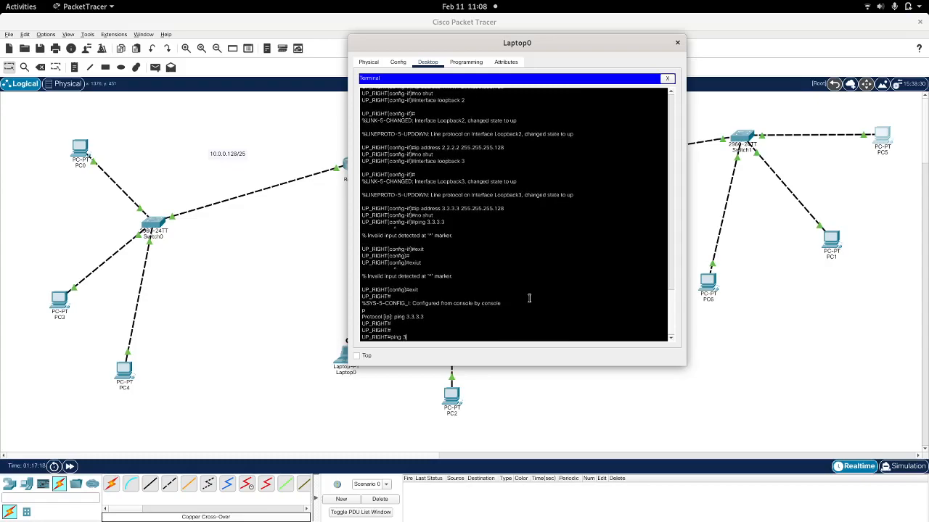
pyautogui.write('3.3.3.3')
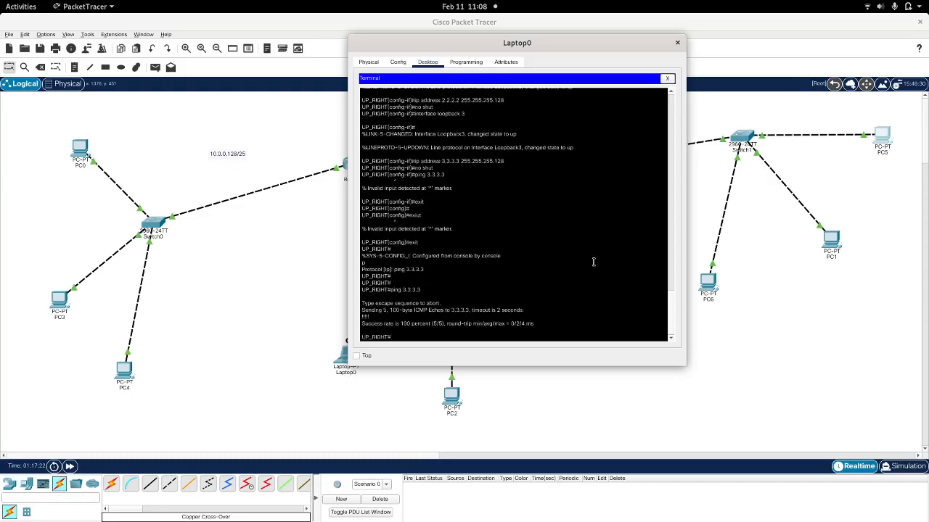
# Close Laptop0's console window after the ping to 3.3.3.3 succeeds.
pyautogui.click(676, 42)
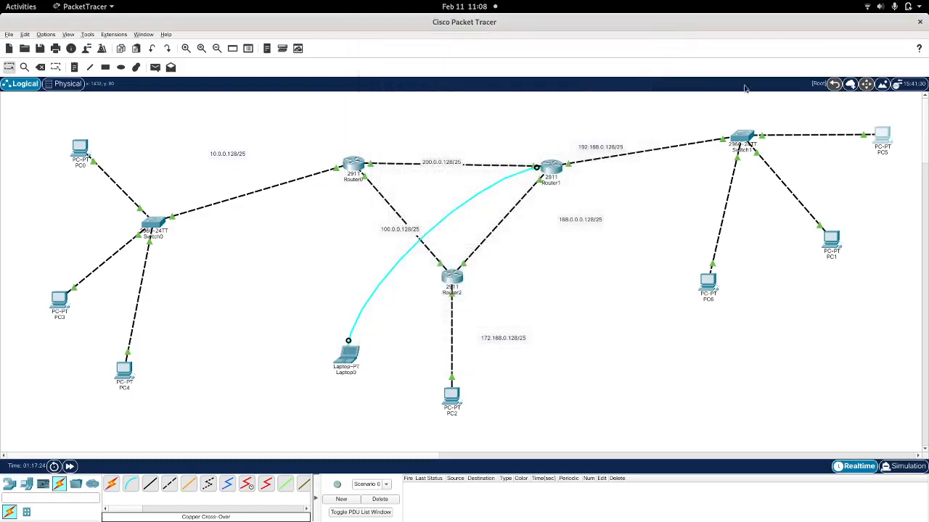
pyautogui.moveTo(701, 163)
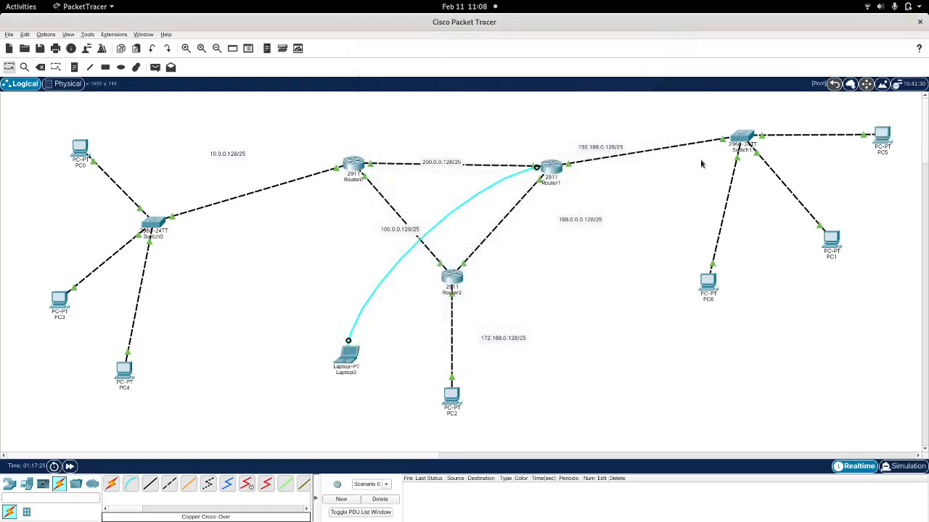
pyautogui.moveTo(831, 143)
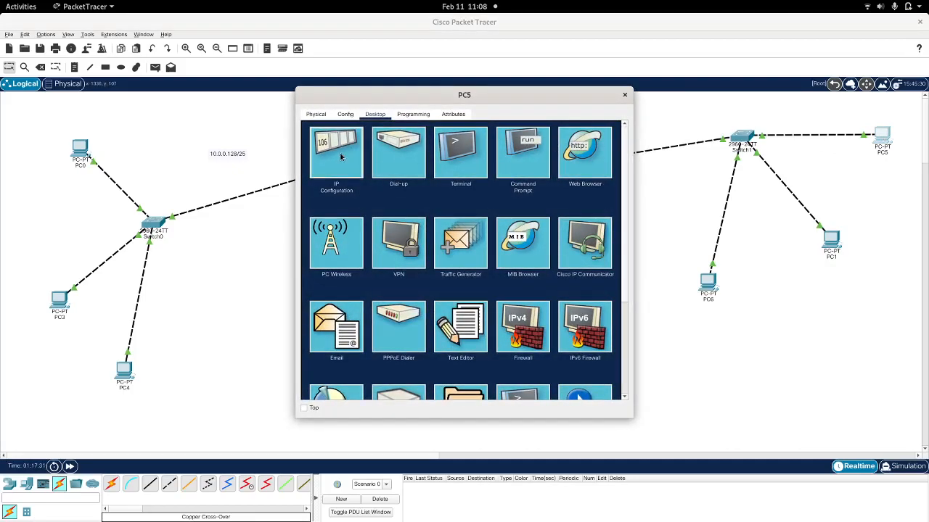
# Give PC5 static address 192.168.0.131, mask 255.255.255.128 and default gateway 1.1.1.1.
pyautogui.click(336, 151)
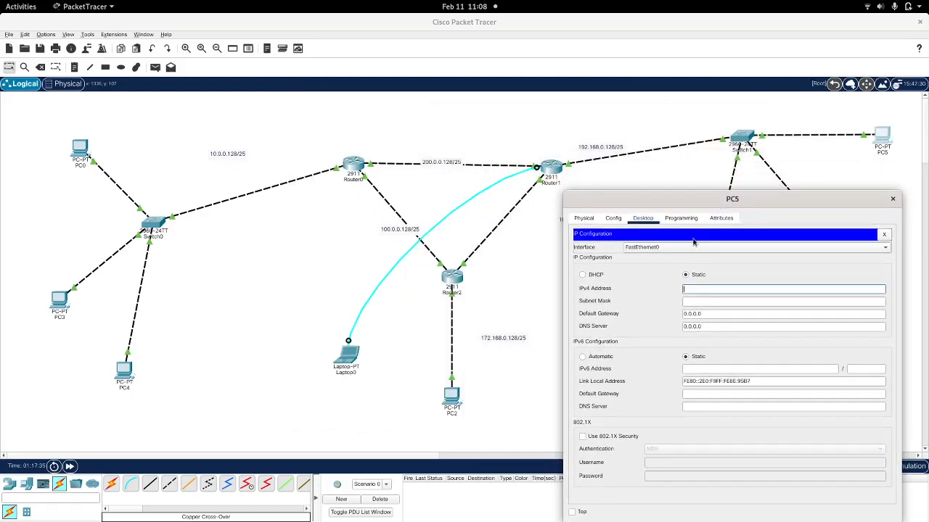
pyautogui.write('192.168')
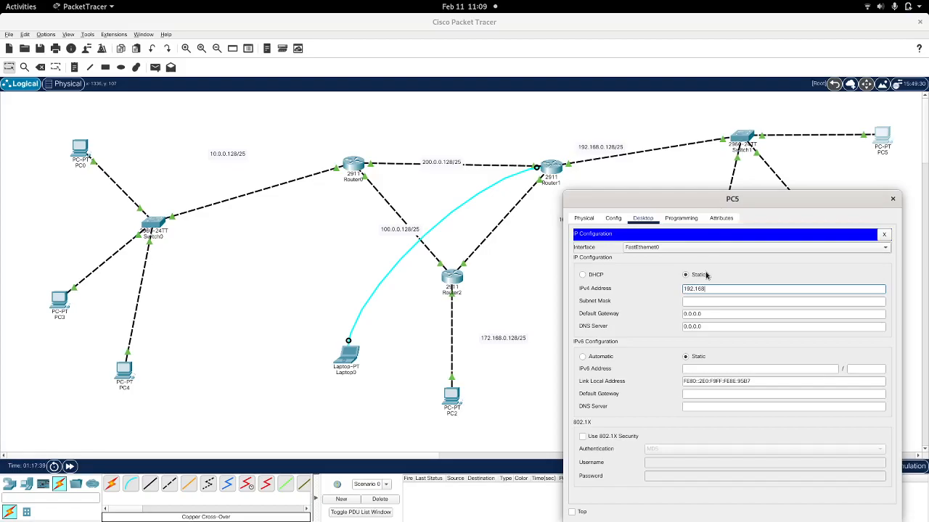
pyautogui.write('.')
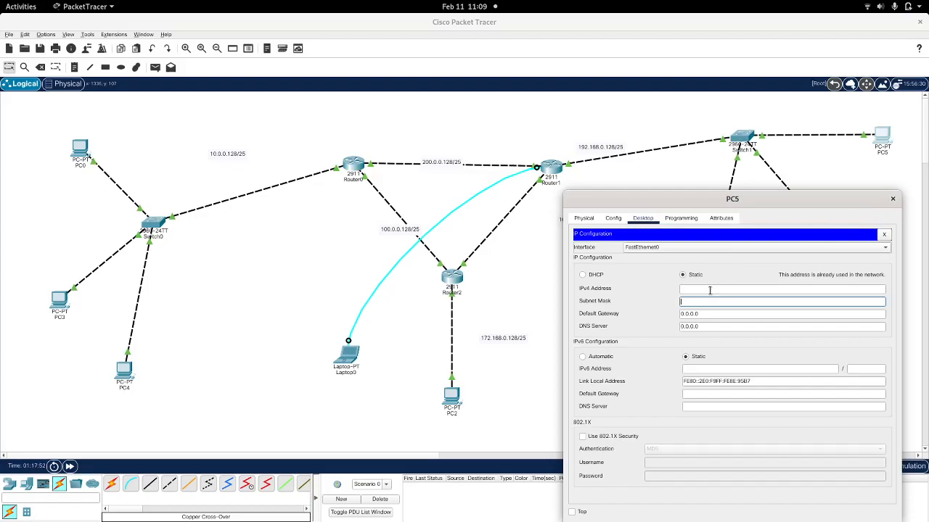
pyautogui.write('192.168.0.131')
pyautogui.write('255.255.255.12')
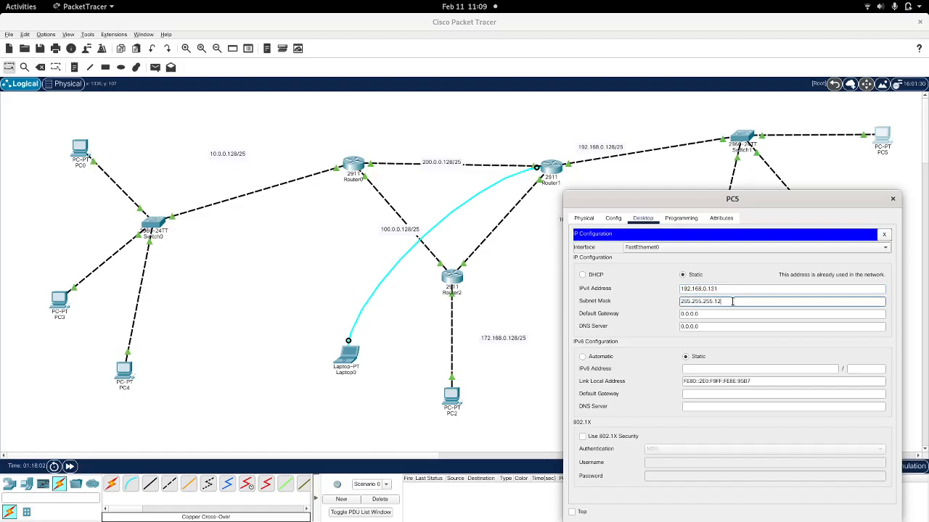
pyautogui.click(781, 314)
pyautogui.write('1.1.1.1')
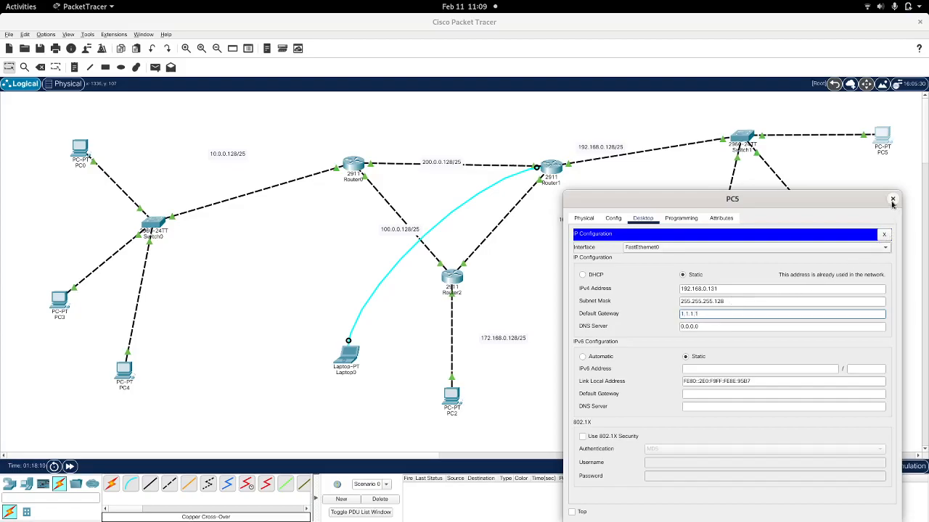
pyautogui.click(893, 199)
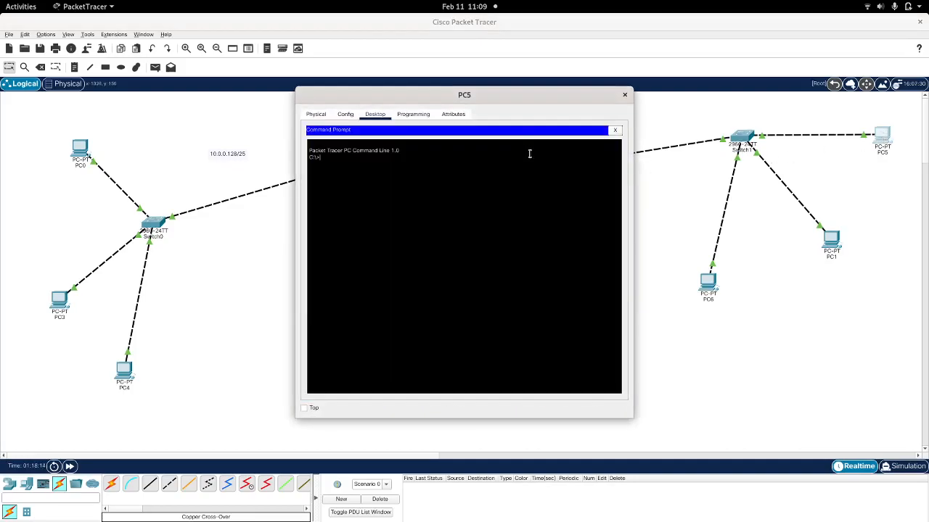
# Ping 10.0.0.130 from PC5's command prompt and check the replies.
pyautogui.write('ping 10.0.0.130')
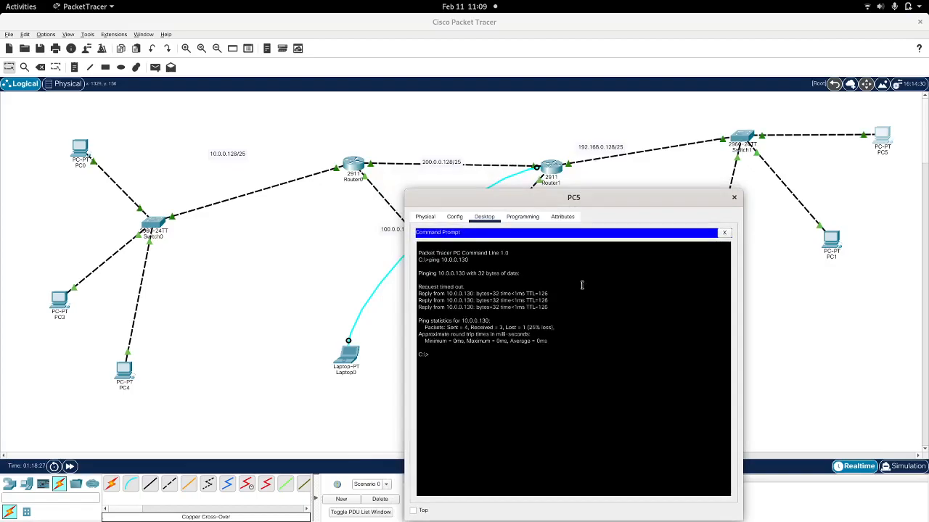
pyautogui.moveTo(864, 154)
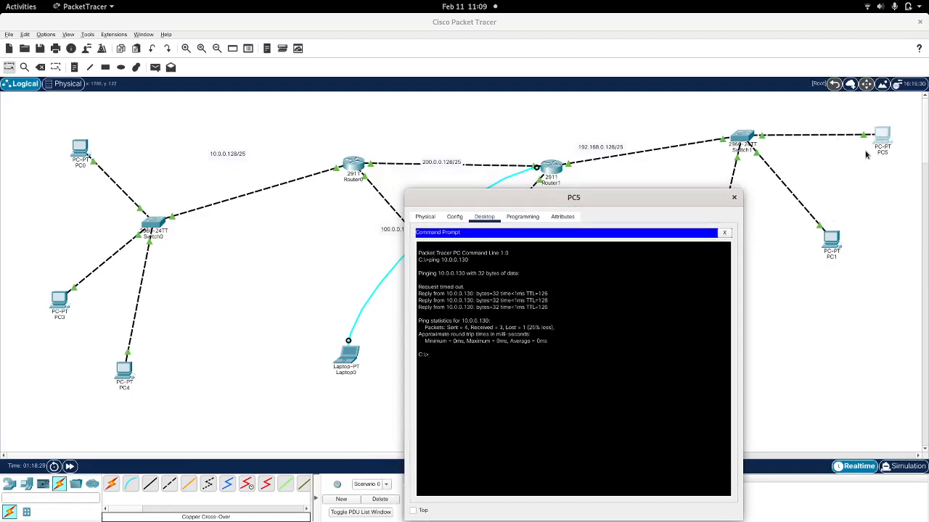
pyautogui.moveTo(880, 139)
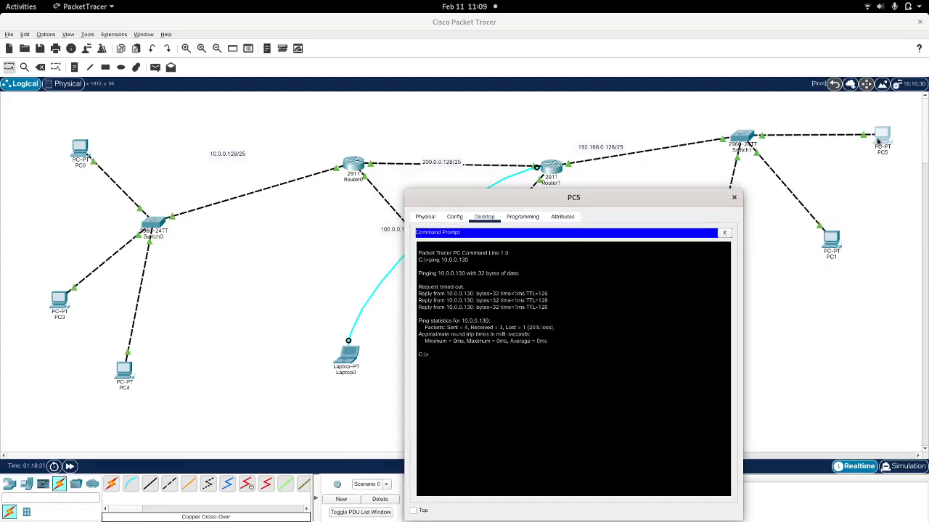
pyautogui.moveTo(865, 147)
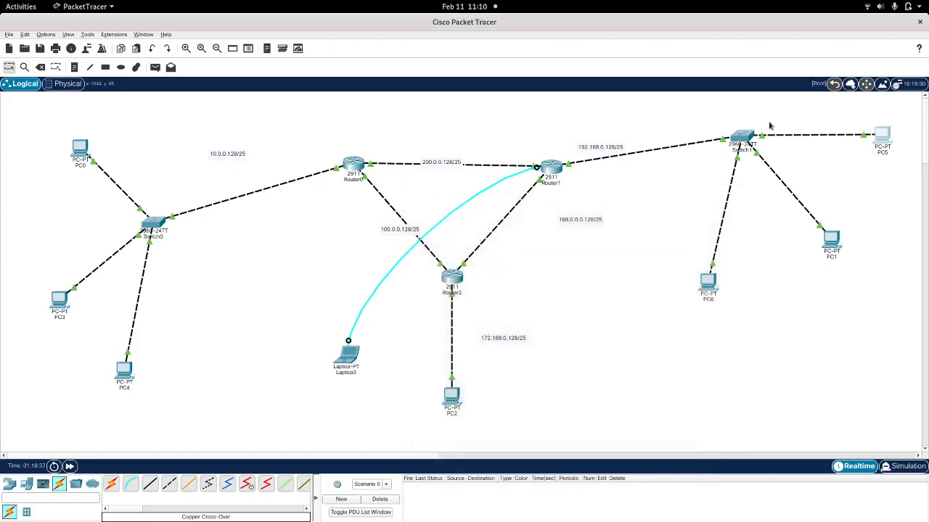
pyautogui.moveTo(133, 201)
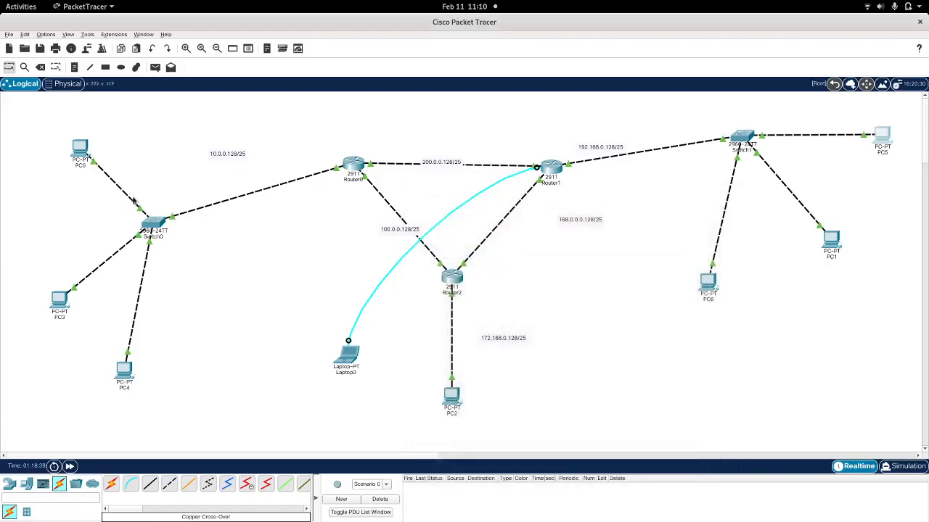
pyautogui.moveTo(94, 183)
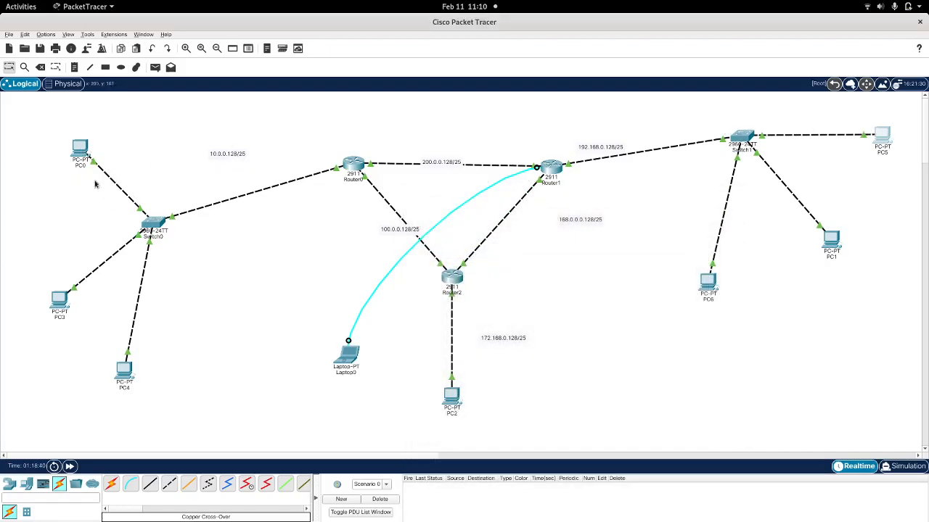
pyautogui.moveTo(831, 244)
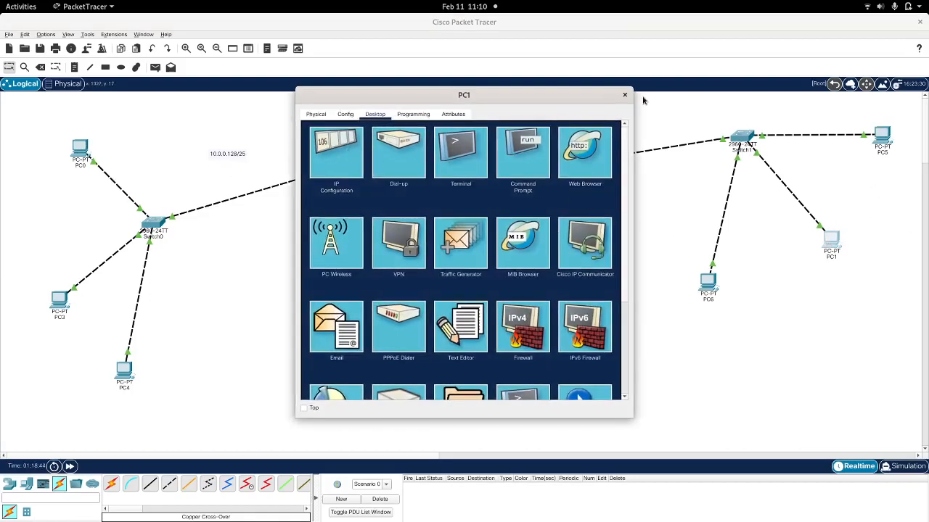
# Review PC5's IP configuration confirming gateway 1.1.1.1, then close it.
pyautogui.click(624, 94)
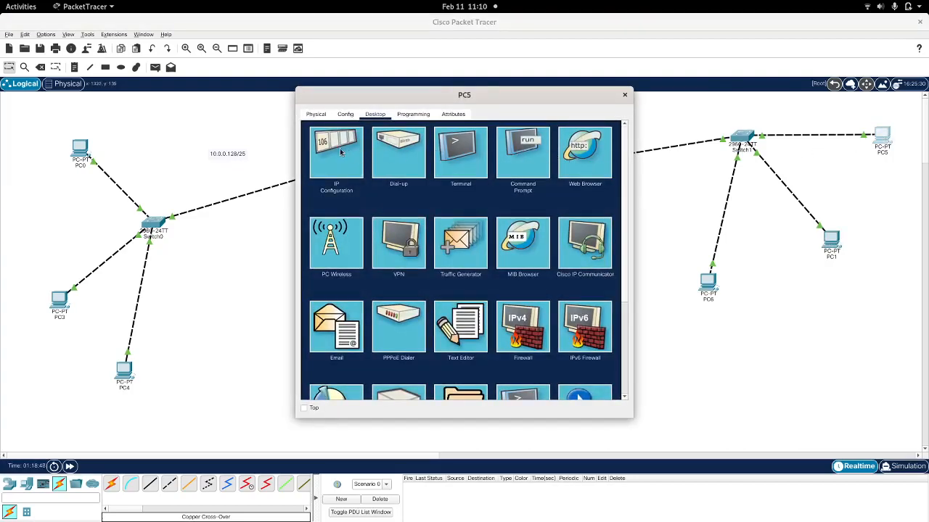
pyautogui.click(337, 152)
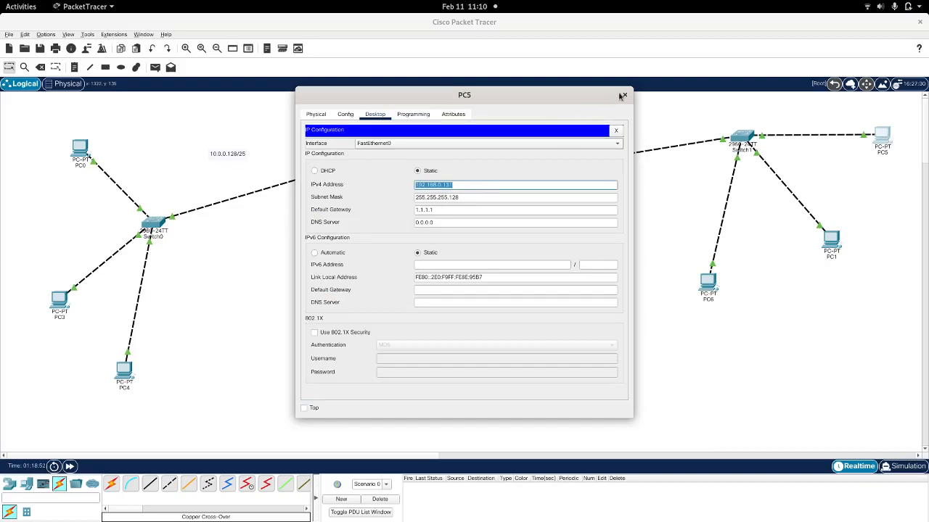
pyautogui.click(621, 96)
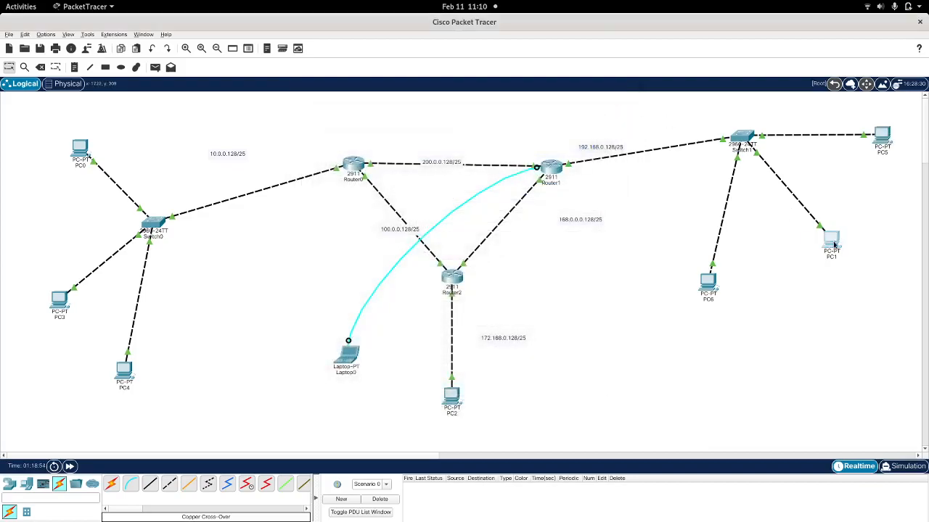
# Change PC1's default gateway from 192.168.0.129 to 2.2.2.2.
pyautogui.doubleClick(833, 239)
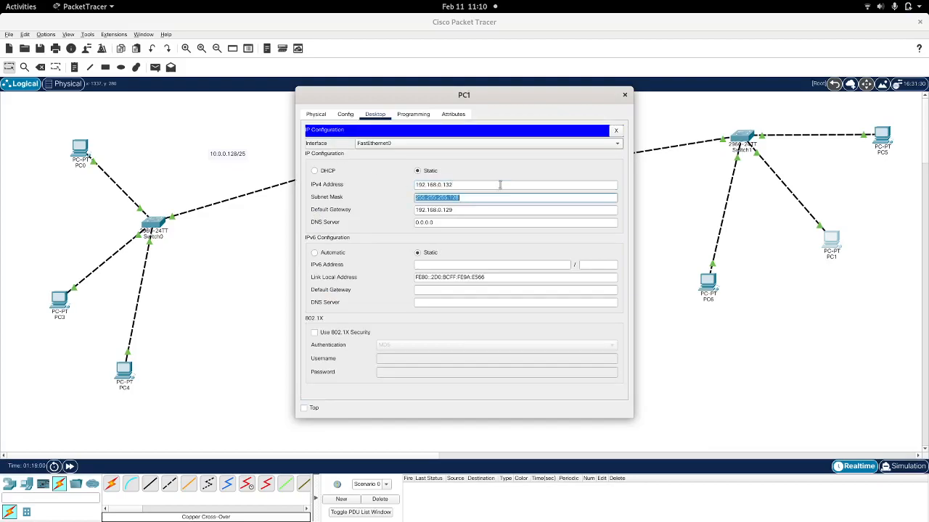
pyautogui.click(513, 209)
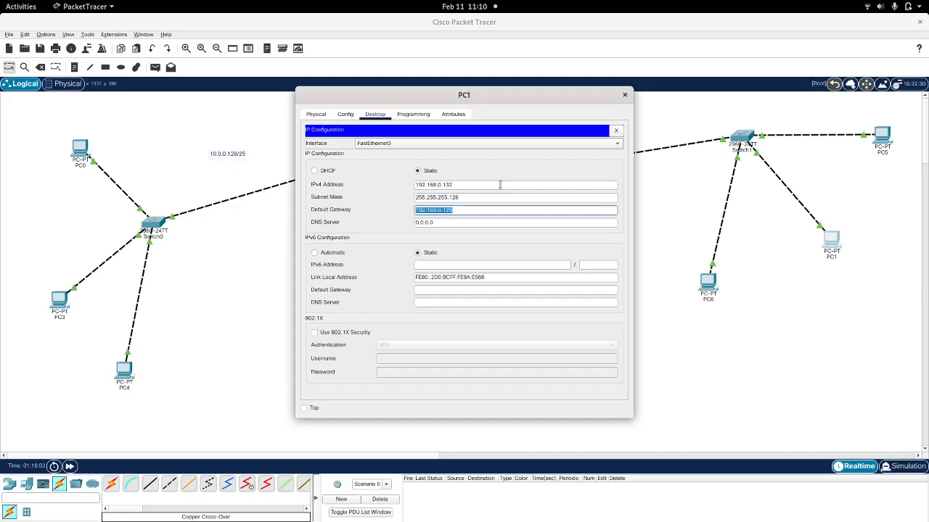
pyautogui.write('2.2.2.2')
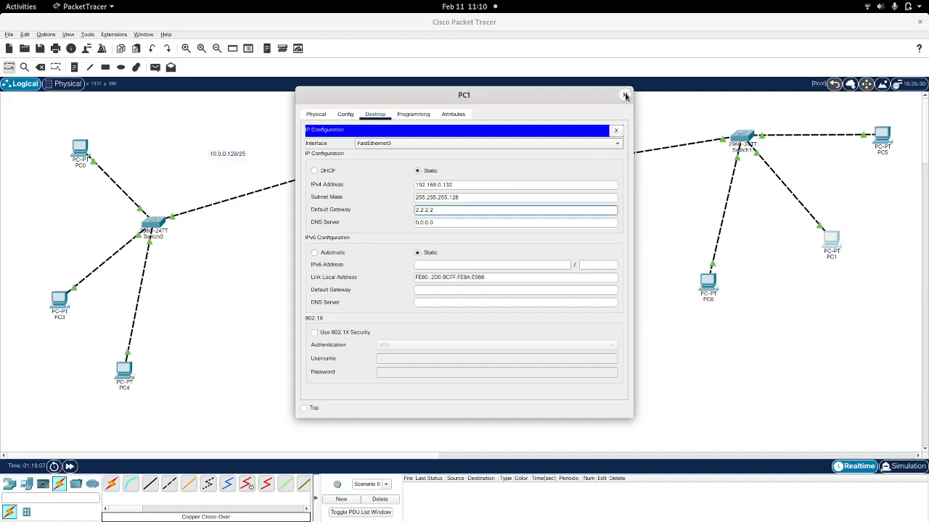
pyautogui.click(624, 96)
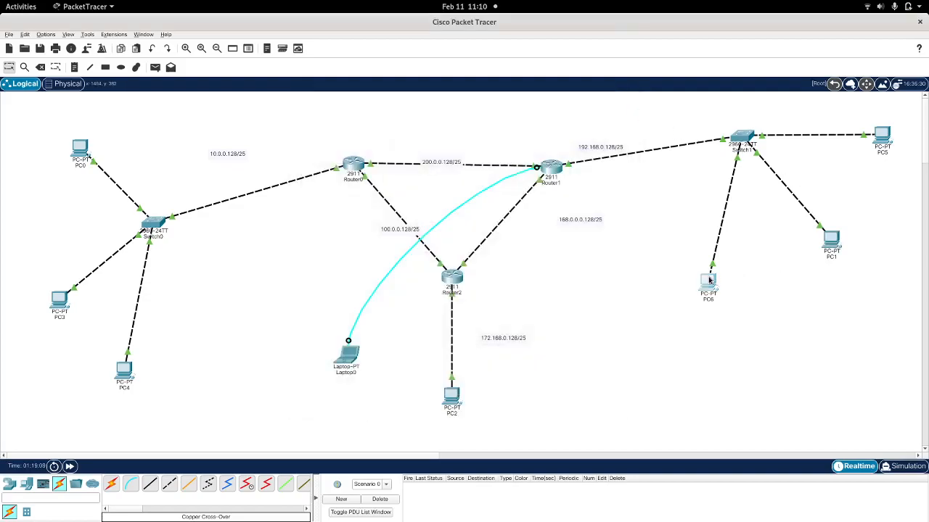
# Give PC6 static address 192.168.0.133, mask 255.255.255.128 and default gateway 3.3.3.3.
pyautogui.doubleClick(705, 282)
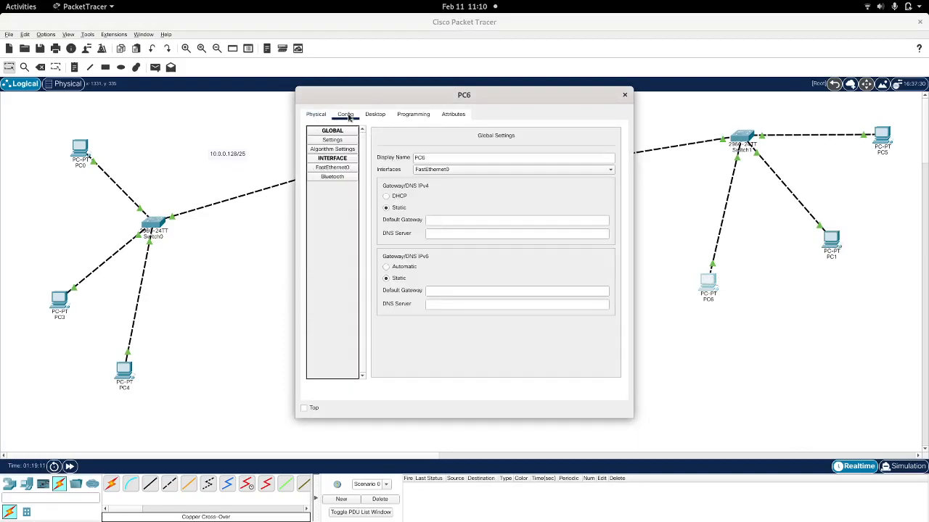
pyautogui.click(375, 113)
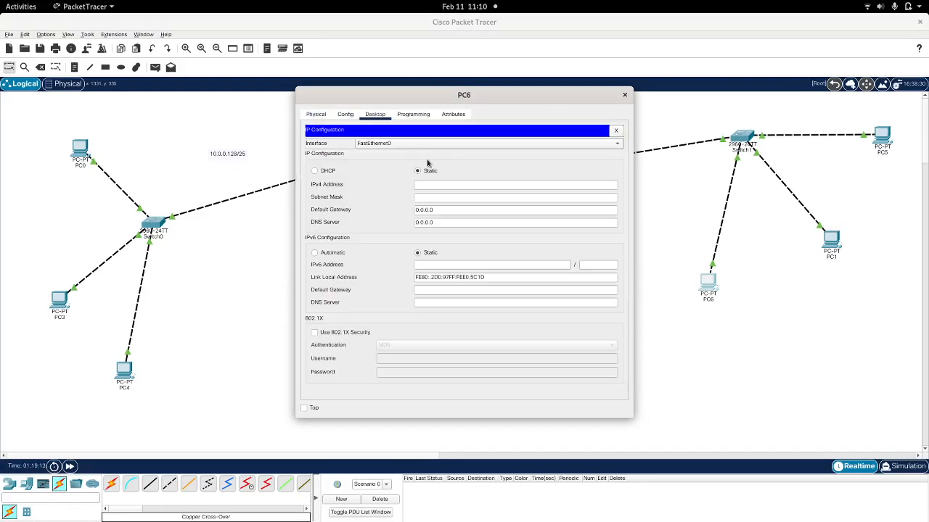
pyautogui.write('192.168.0.130')
pyautogui.write('255.255.255.128')
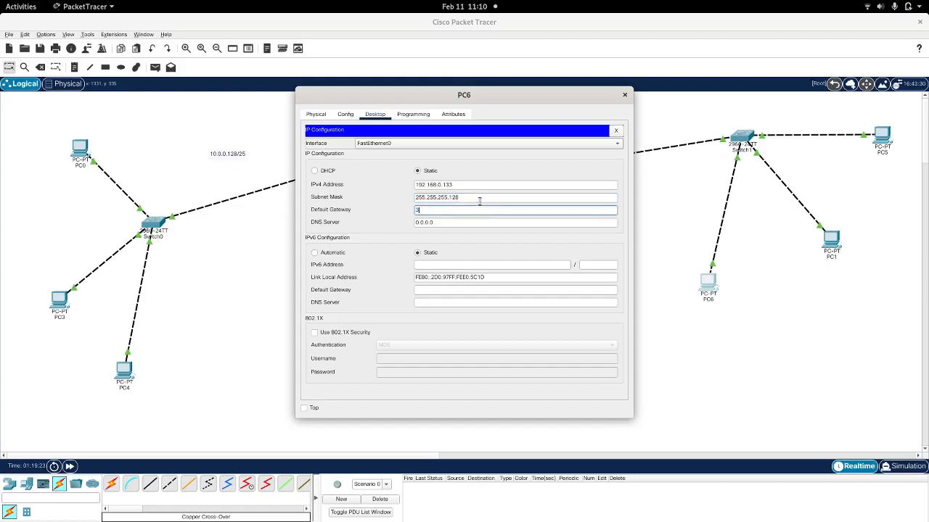
pyautogui.write('.3.3.3')
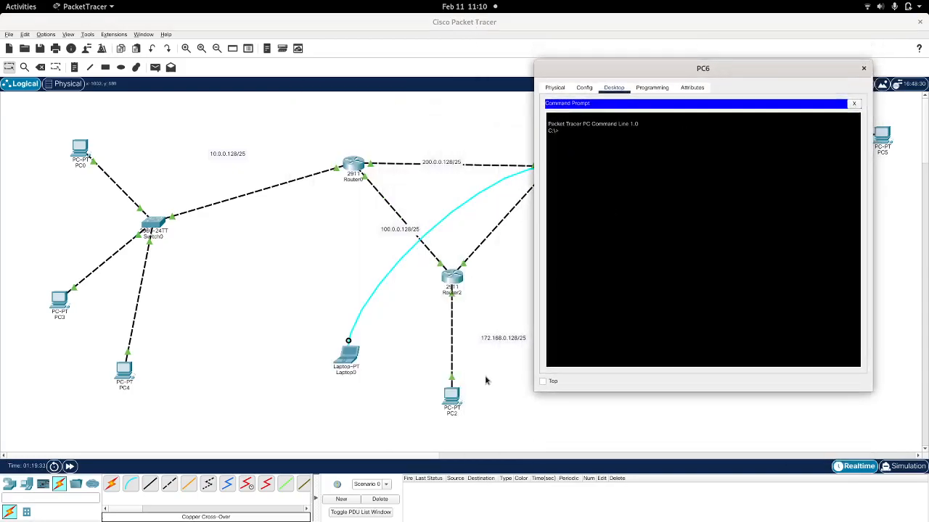
# Ping 172.168.0.129 and 10.0.0.129 from PC6 successfully, then close its window.
pyautogui.write('ping 172')
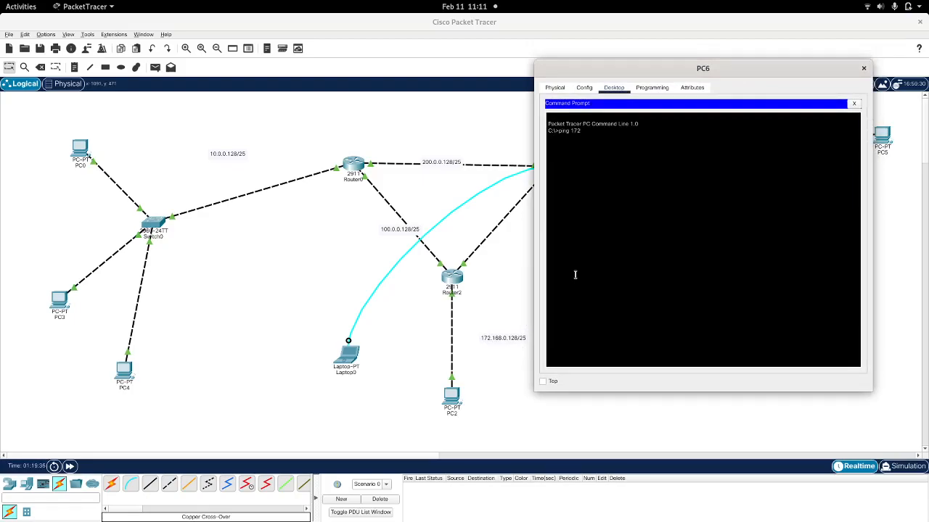
pyautogui.write('.168.0.129')
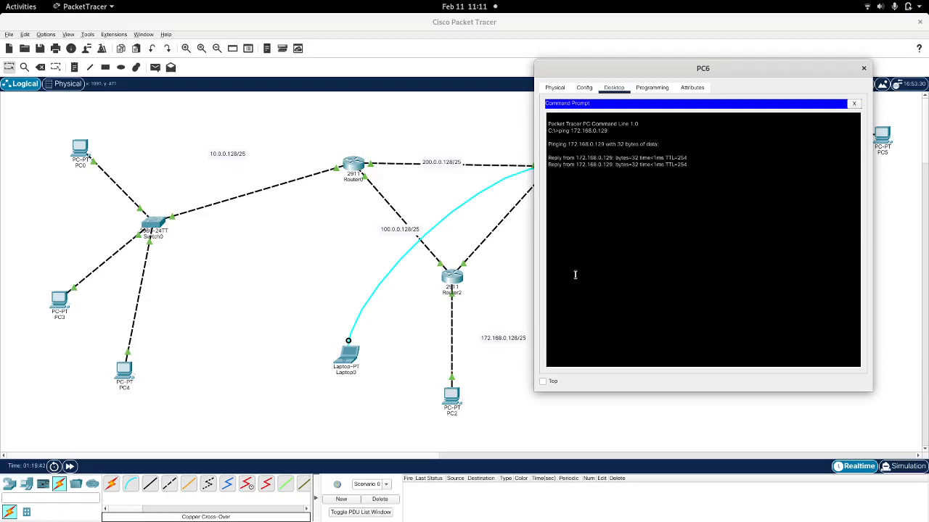
pyautogui.press('ctrl+c')
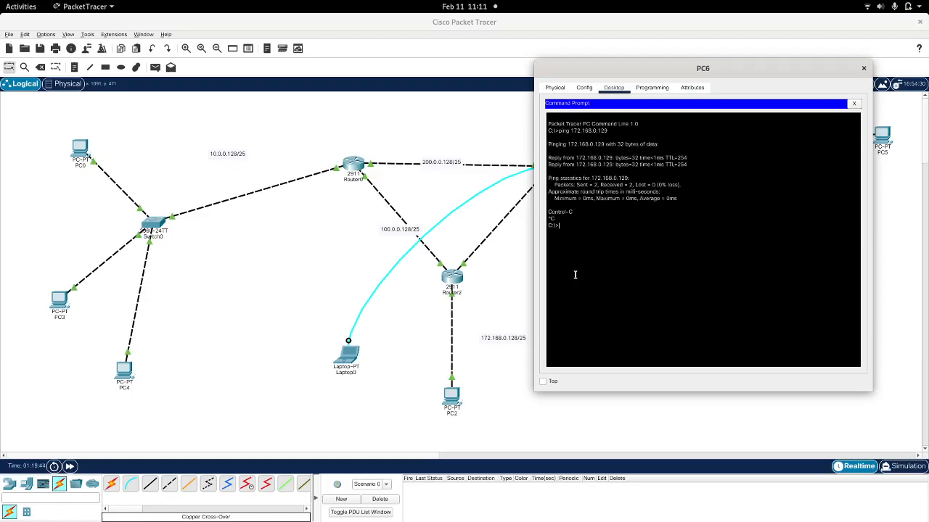
pyautogui.write('ping 10.0.0.129')
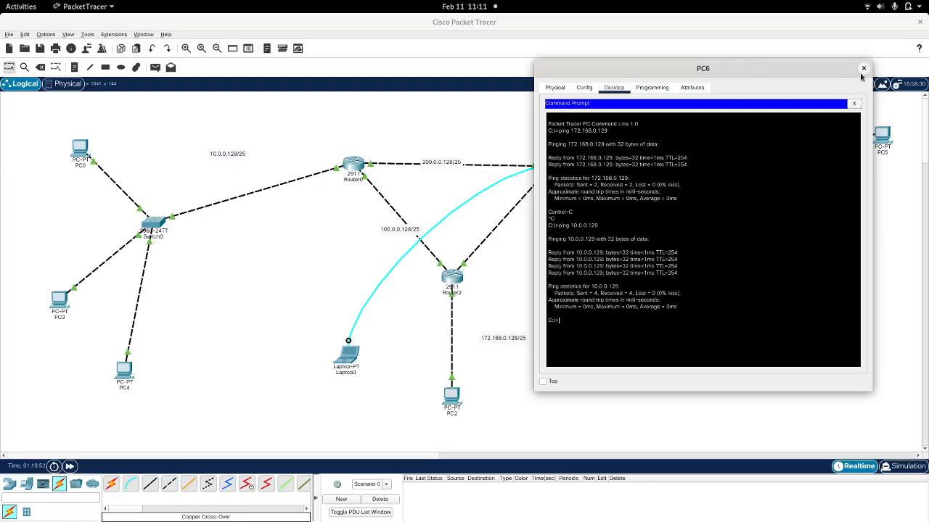
pyautogui.click(862, 67)
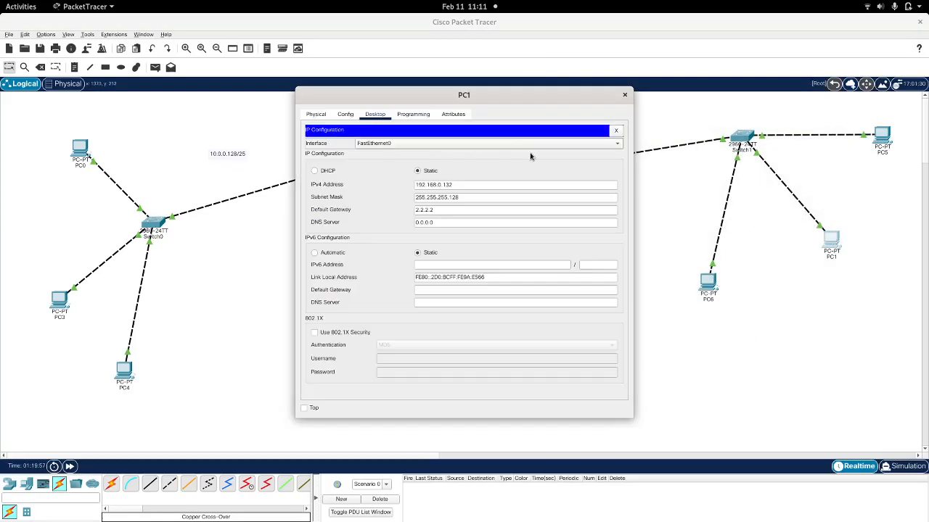
# Close PC1's configuration window to return to the full topology.
pyautogui.click(624, 94)
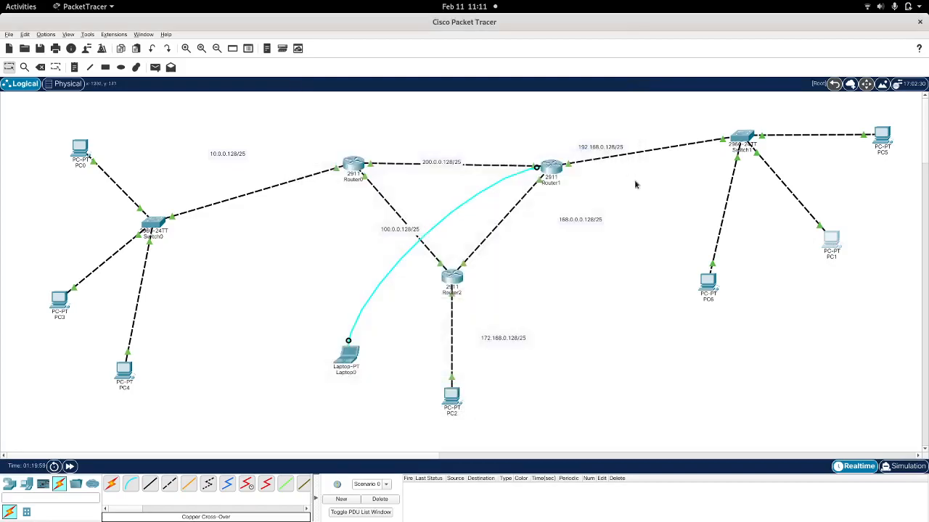
pyautogui.moveTo(667, 232)
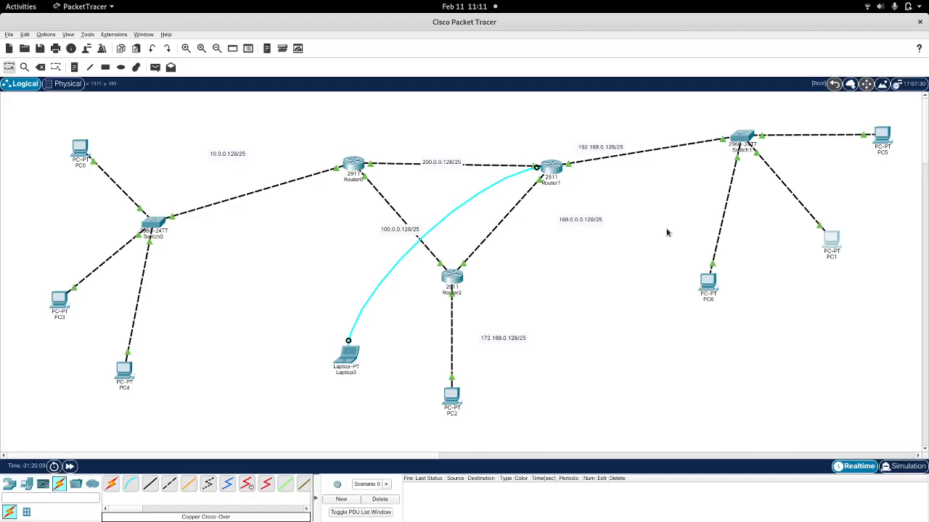
pyautogui.moveTo(586, 273)
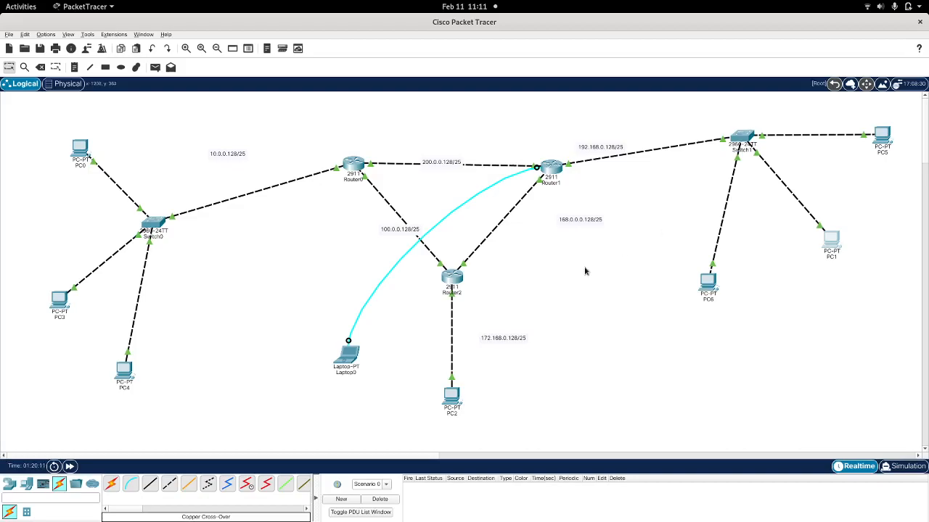